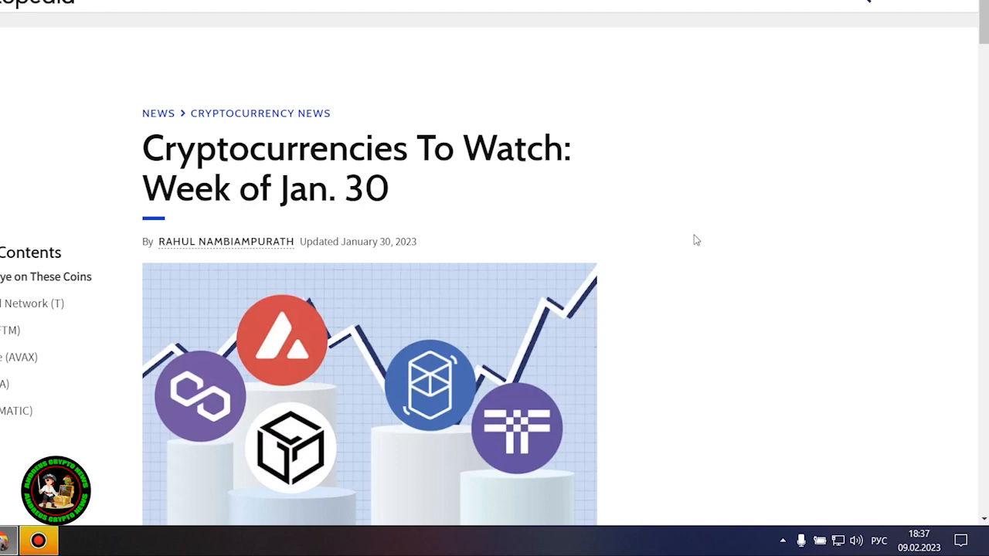
- Scroll past the title and cover image to the 'Keep an Eye on These Coins' intro and key takeaways
scroll(down, 3)
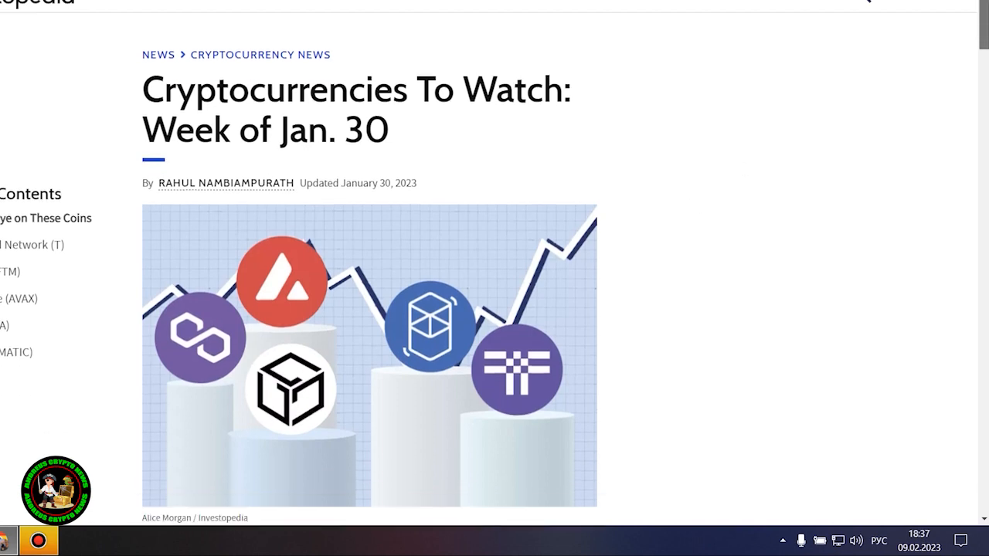
scroll(down, 3)
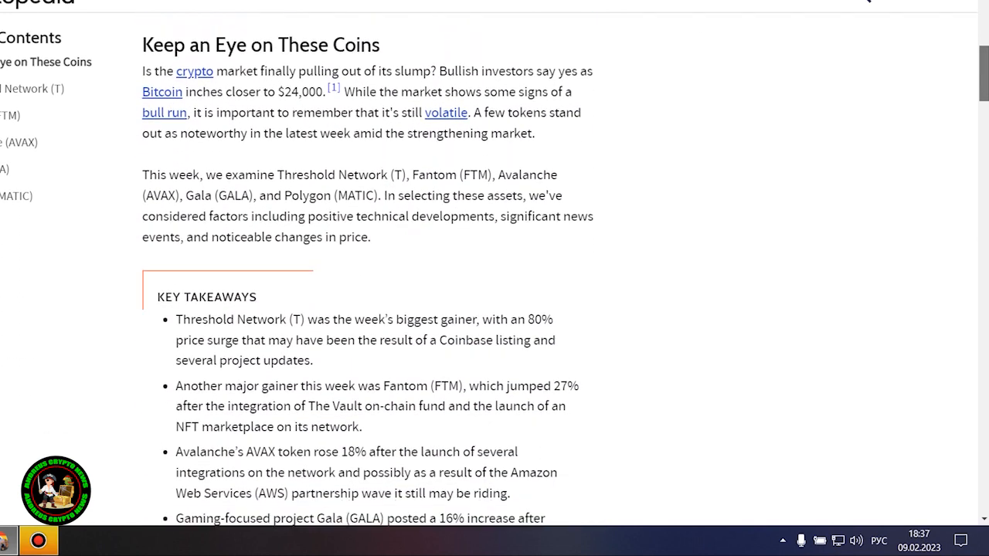
scroll(down, 3)
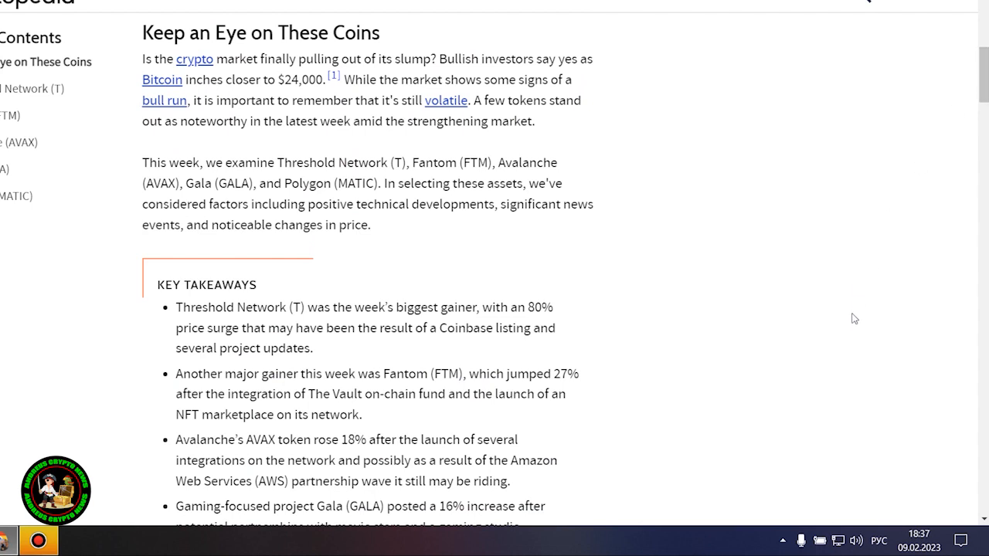
mouse_move(852, 312)
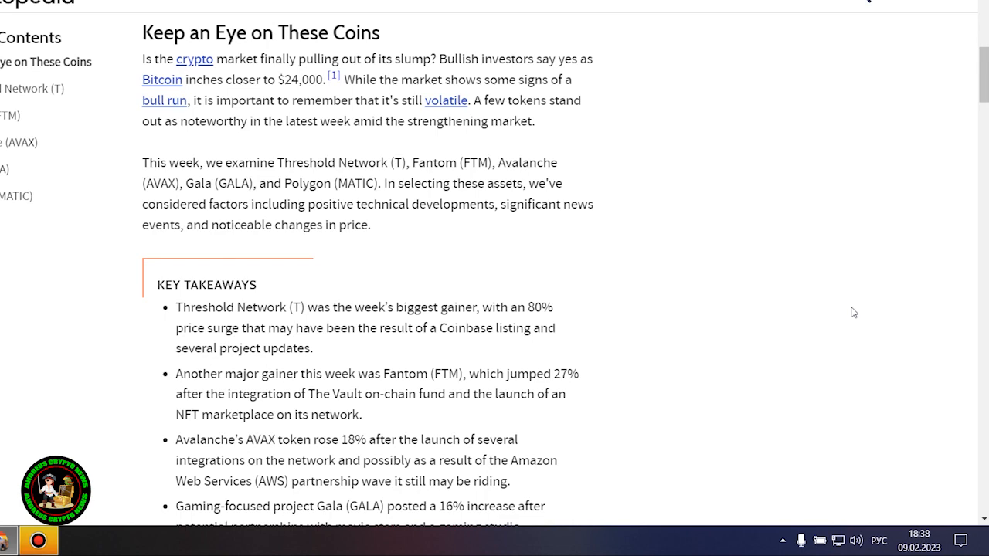
- Scroll past the key takeaways to the Threshold Network (T) section and its TradingView chart
scroll(down, 3)
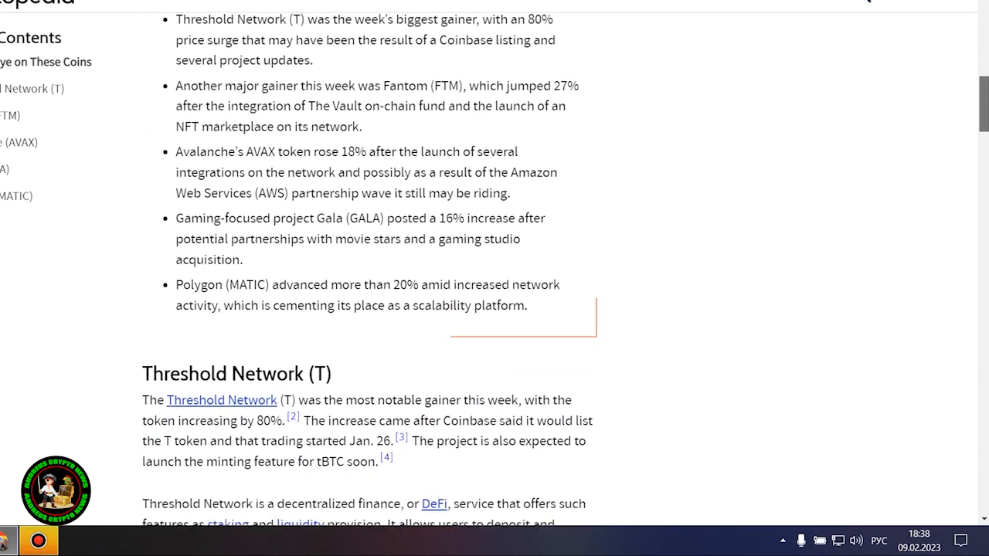
scroll(down, 3)
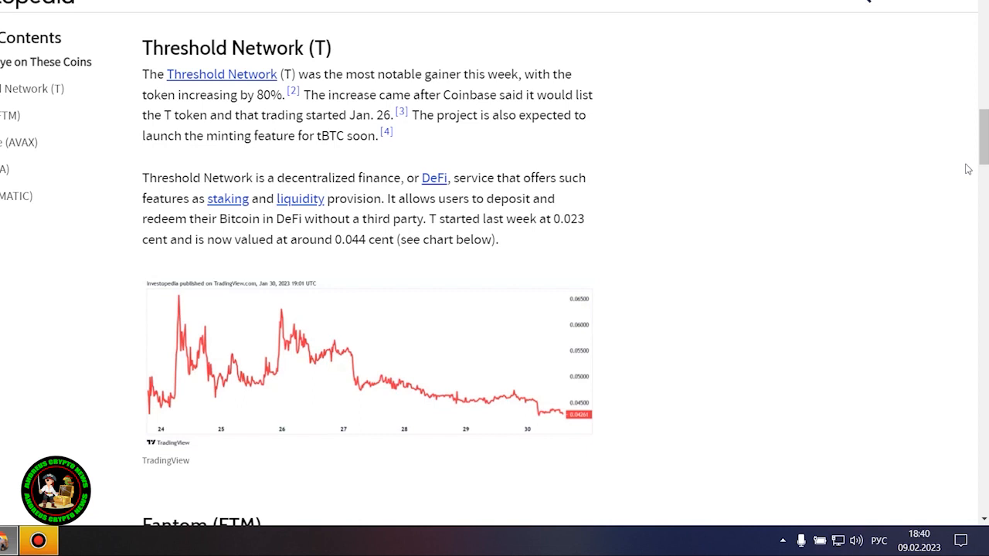
mouse_move(982, 262)
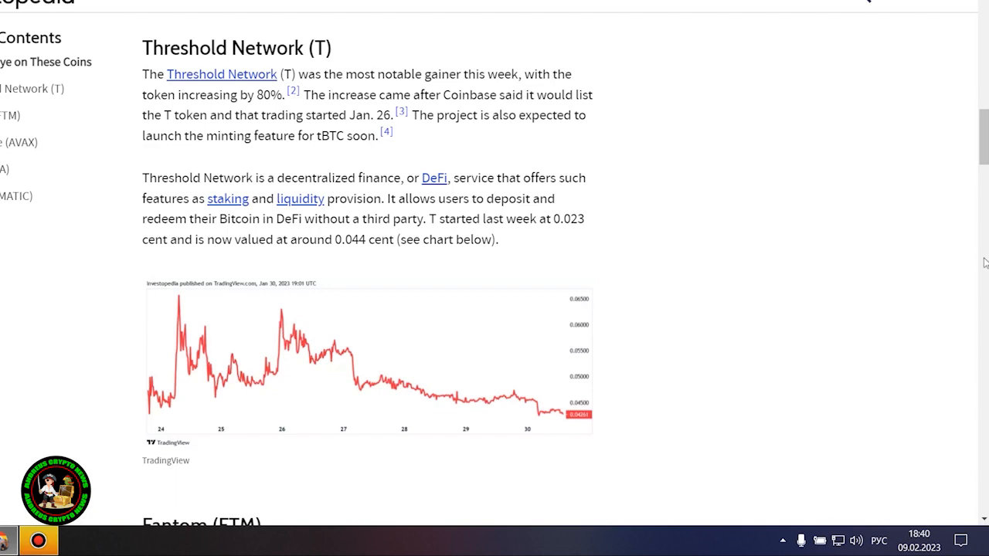
- Scroll past the Threshold chart to the Fantom (FTM) section on its 27% rise
scroll(down, 3)
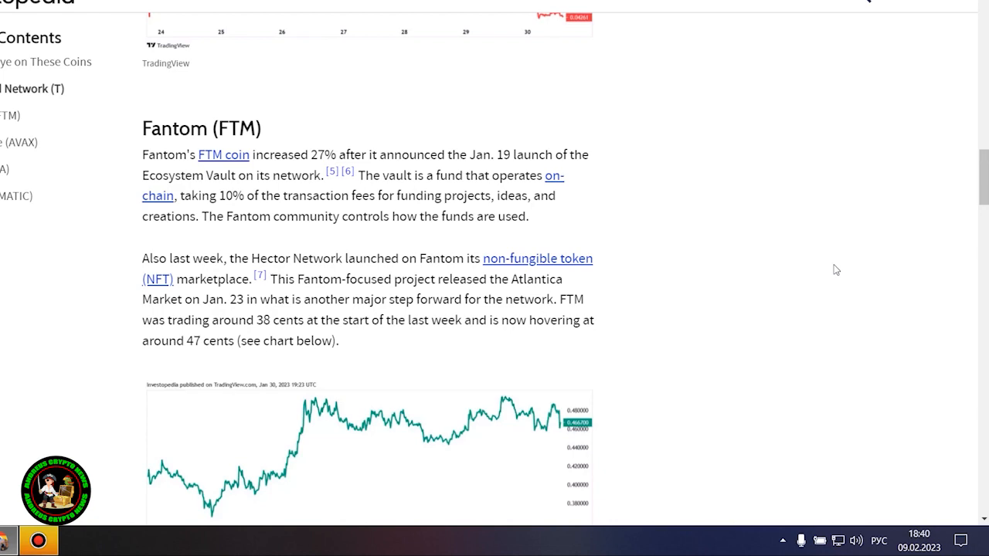
- Enlarge the Fantom chart, switch to the Threshold Network chart, then close the lightbox
scroll(down, 3)
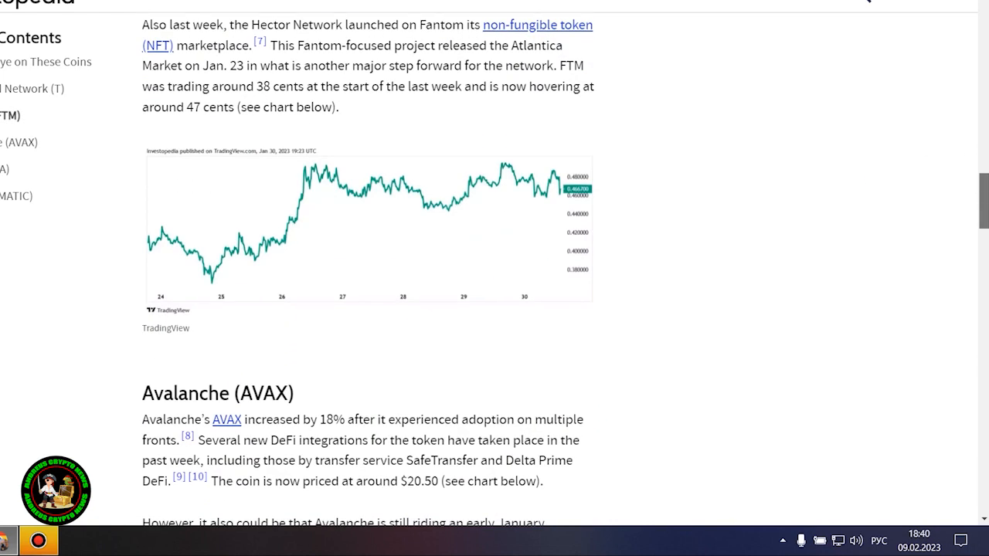
scroll(down, 3)
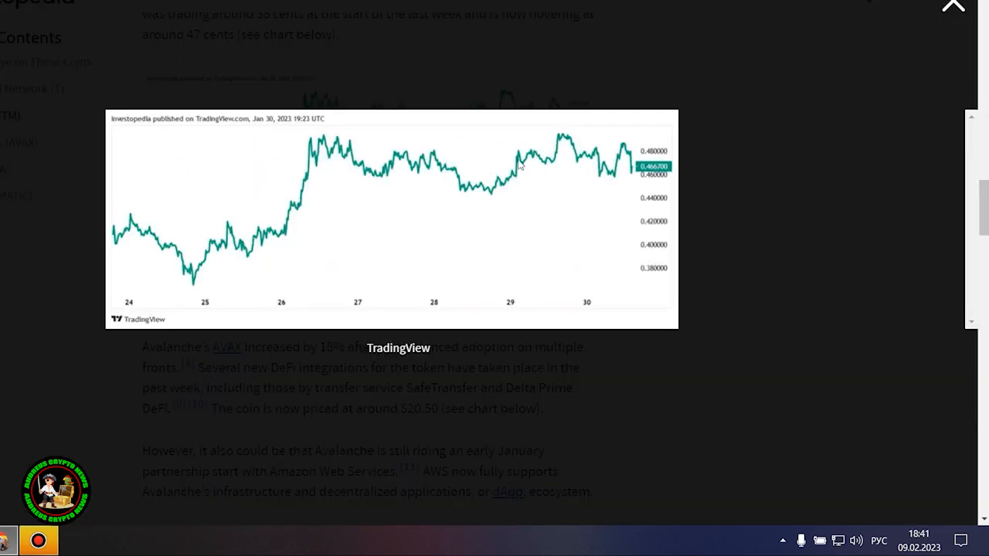
click(952, 6)
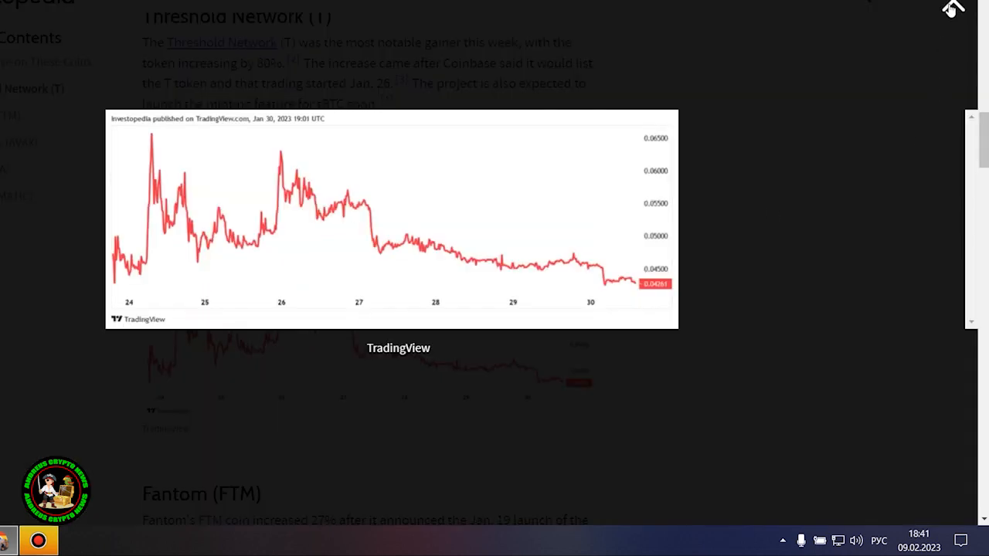
mouse_move(642, 179)
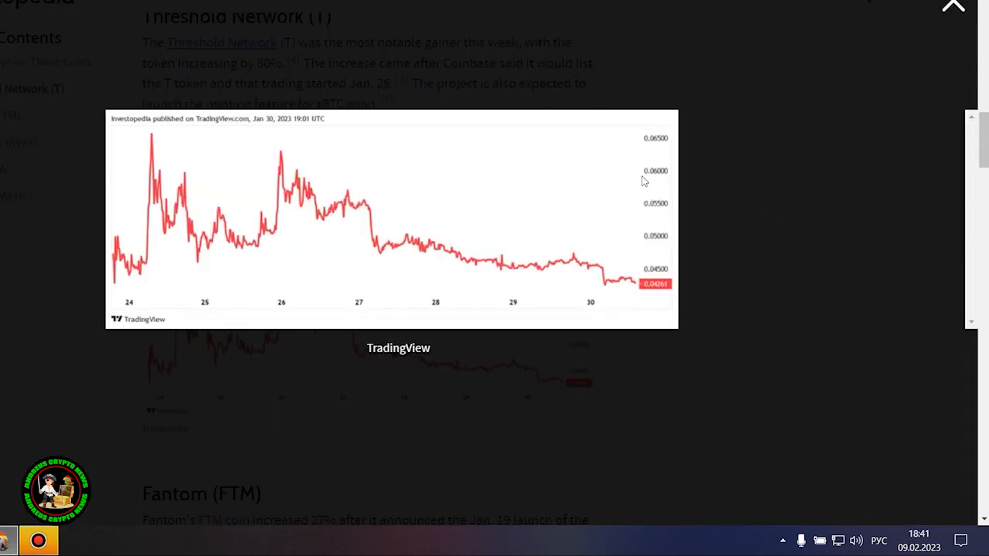
click(952, 6)
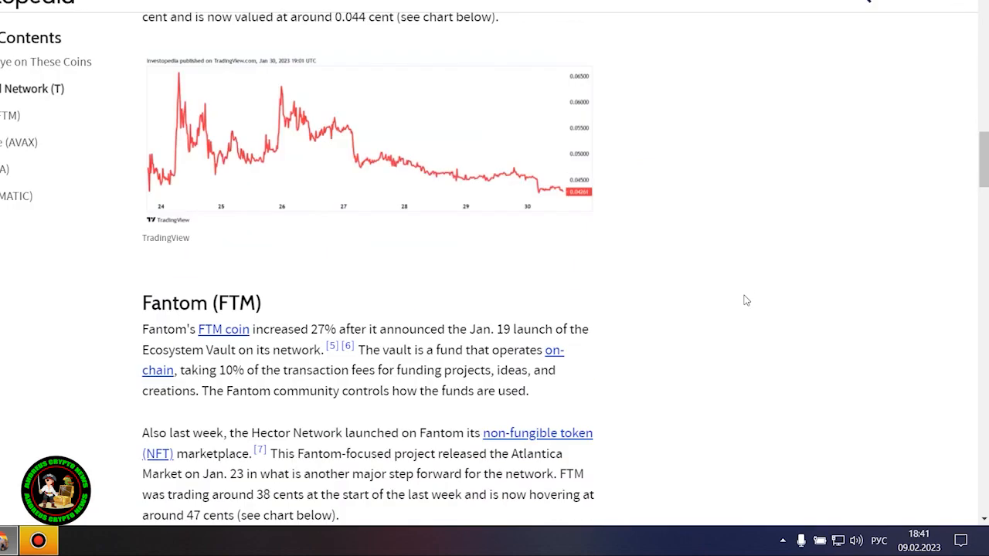
- Scroll down to the Avalanche (AVAX) section on its 18% rise and AWS partnership
scroll(down, 3)
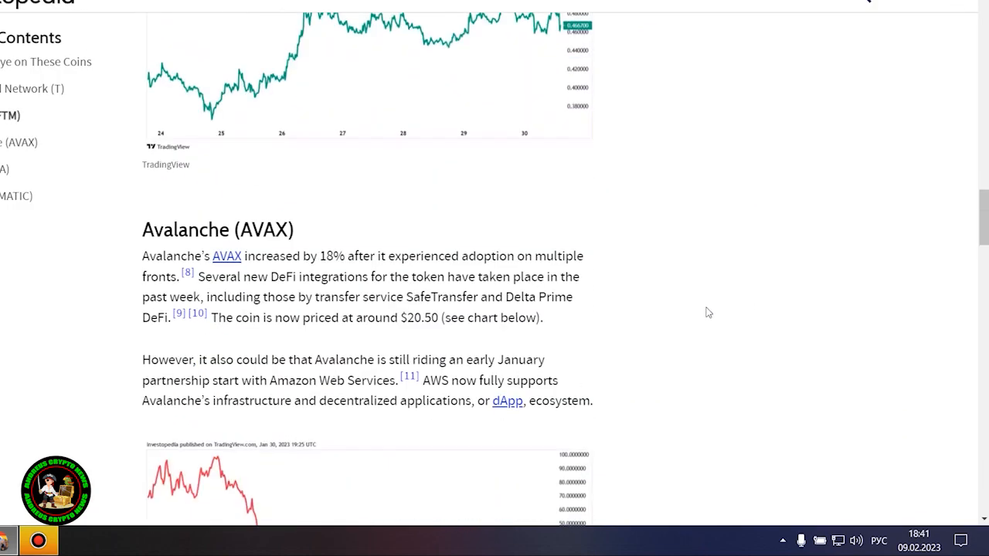
scroll(down, 3)
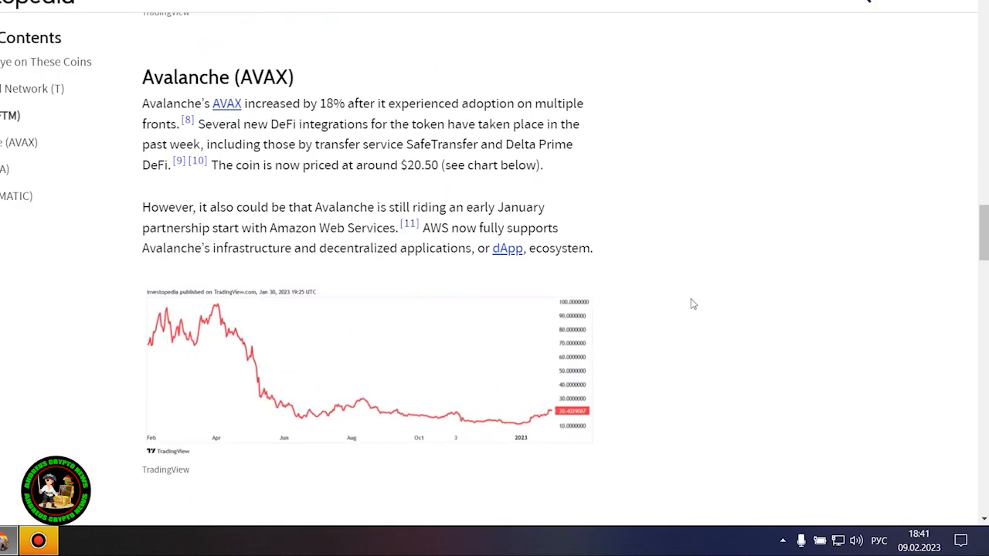
mouse_move(632, 317)
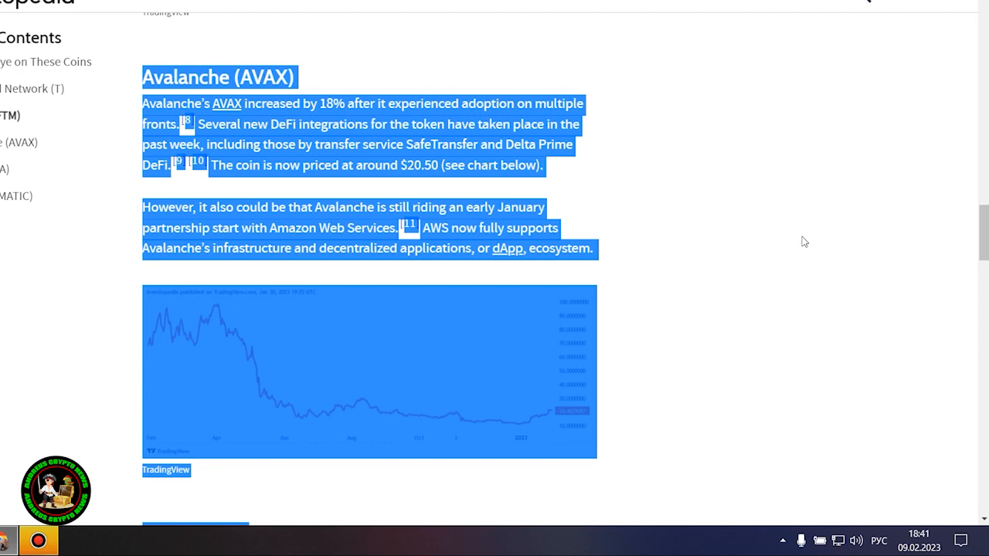
- Clear the selection over the Avalanche section, reach Gala (GALA), and enlarge the Avalanche price chart
click(803, 241)
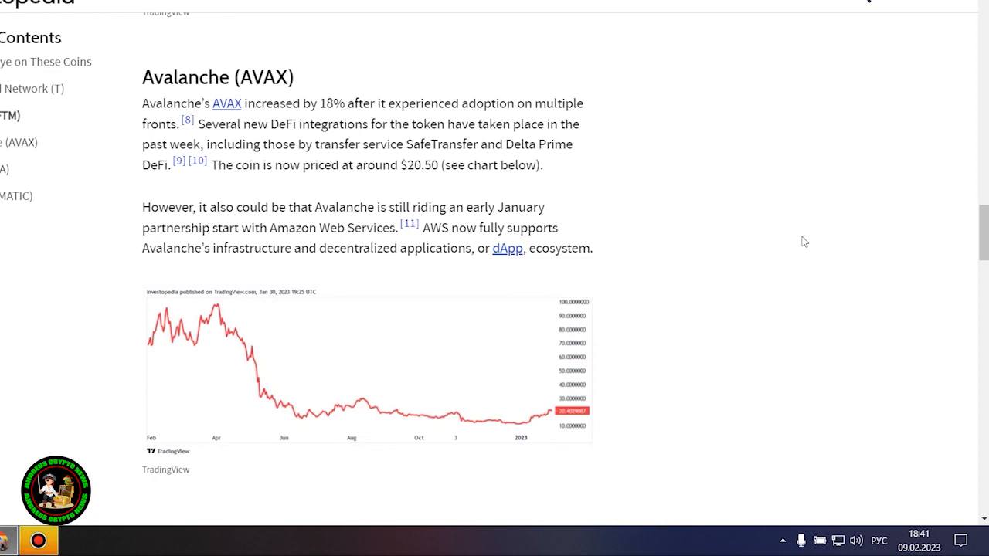
scroll(down, 3)
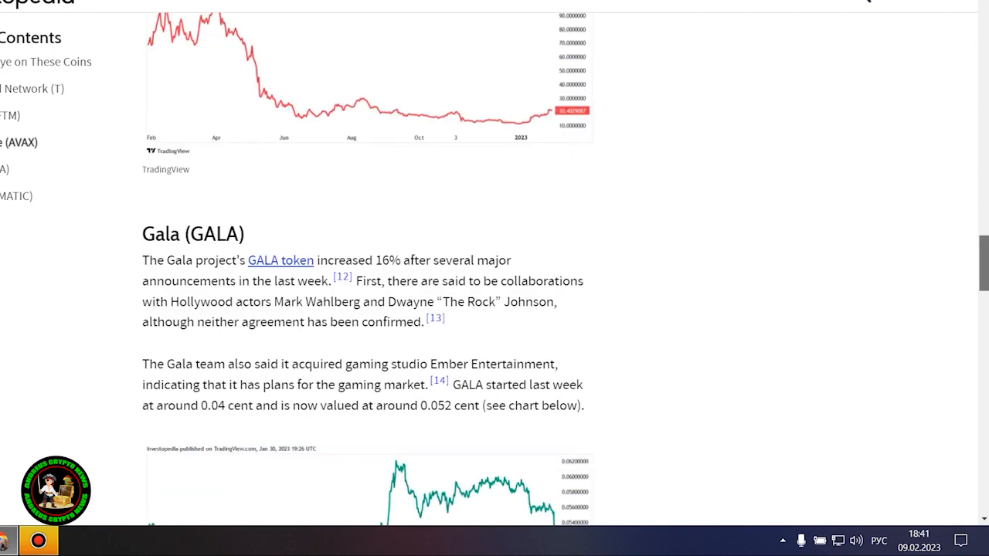
scroll(up, 3)
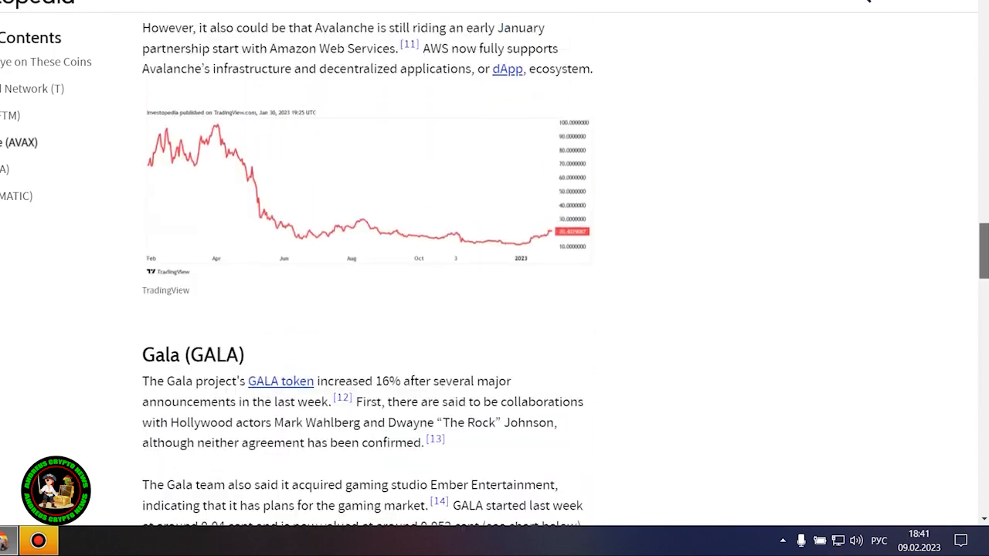
scroll(down, 3)
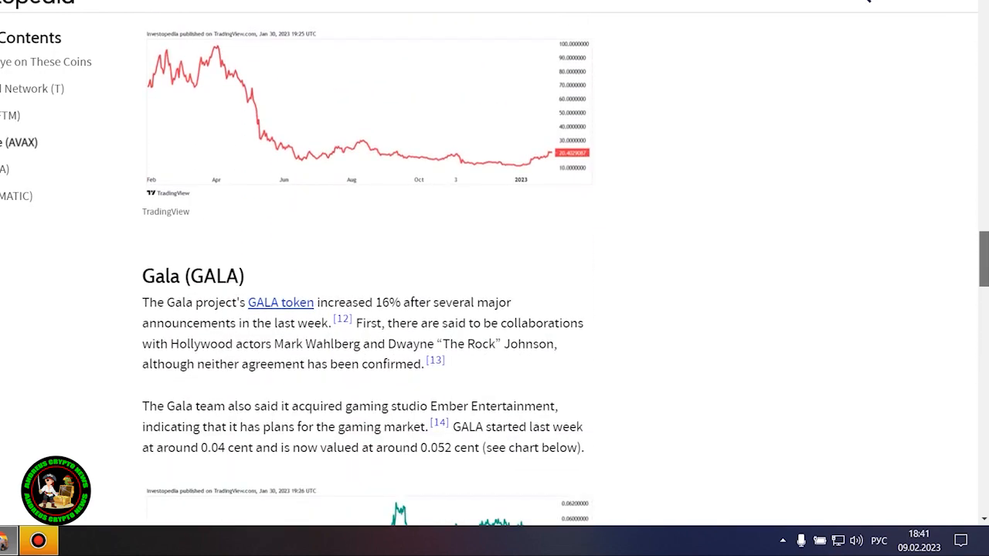
click(355, 108)
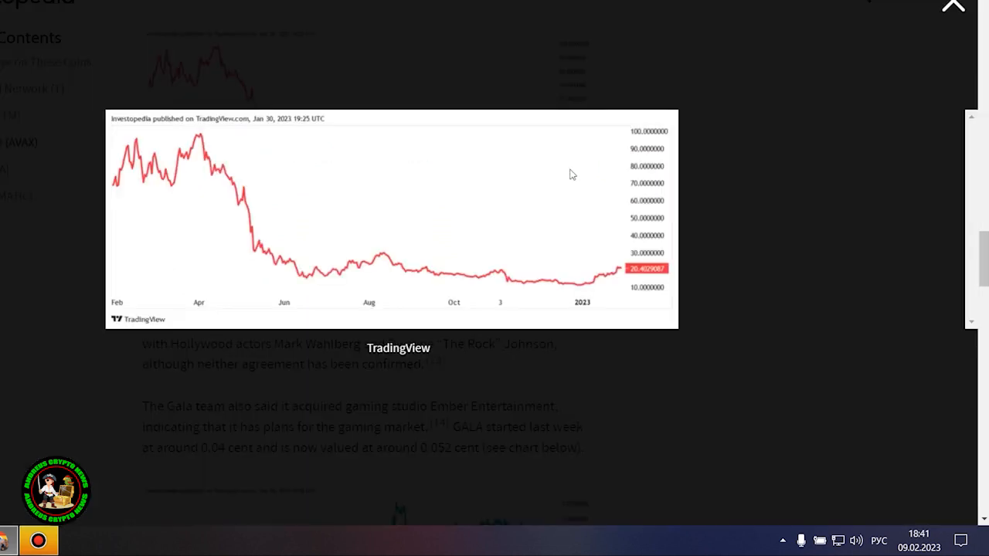
mouse_move(803, 171)
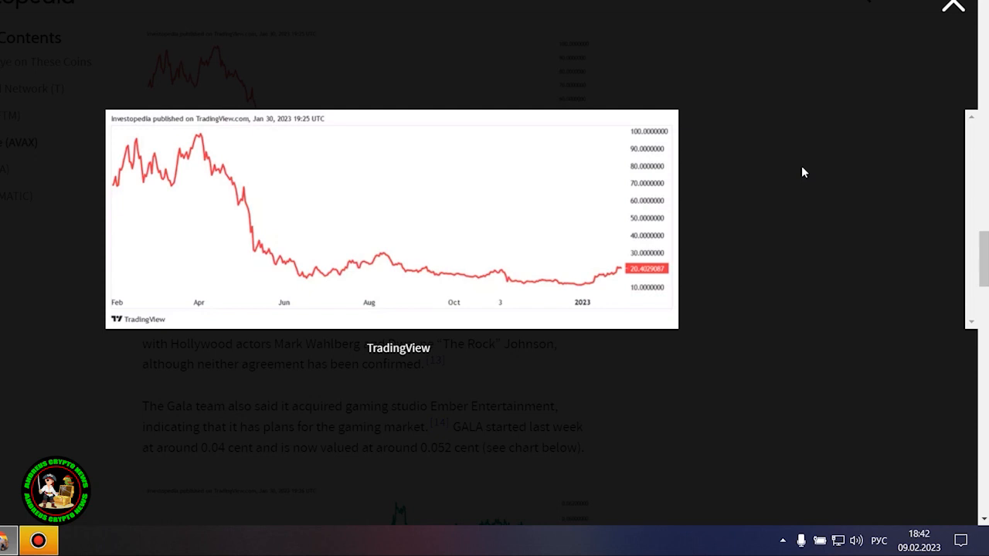
mouse_move(870, 105)
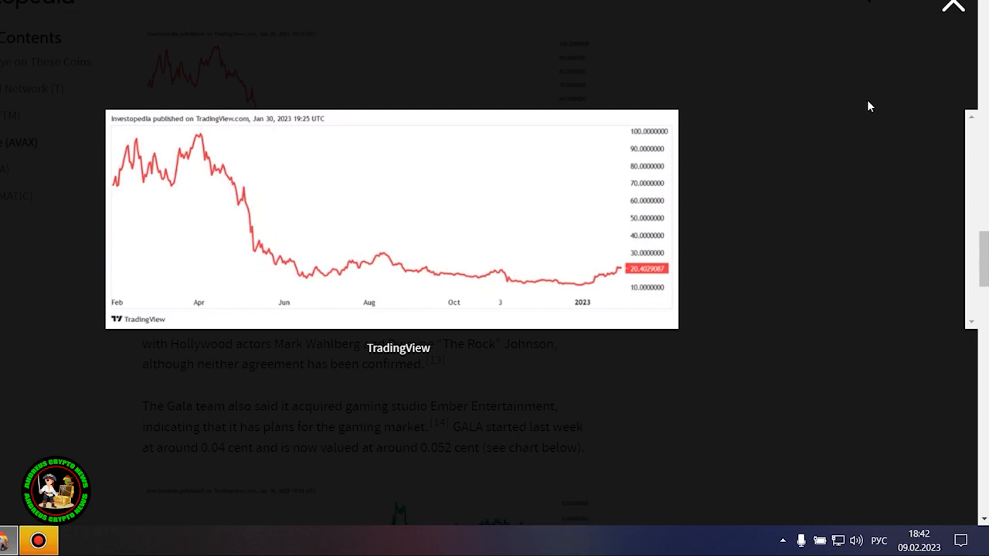
mouse_move(956, 7)
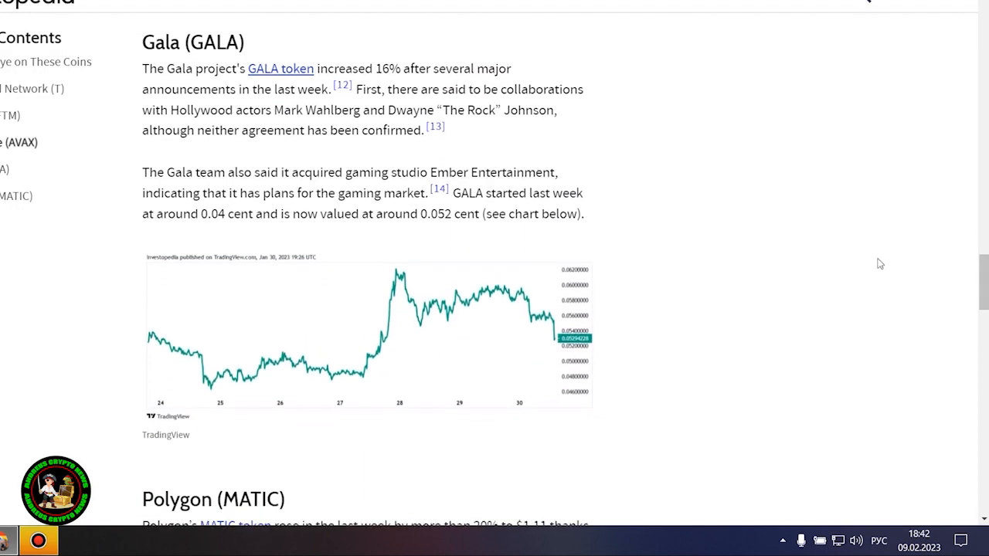
mouse_move(775, 223)
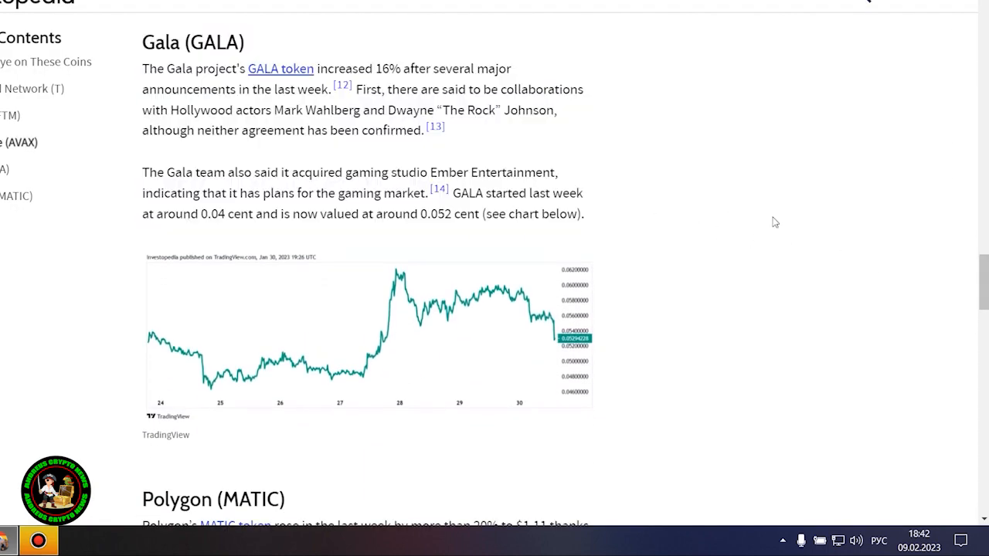
- Enlarge the Gala price chart, then move down to the Polygon (MATIC) section
click(368, 347)
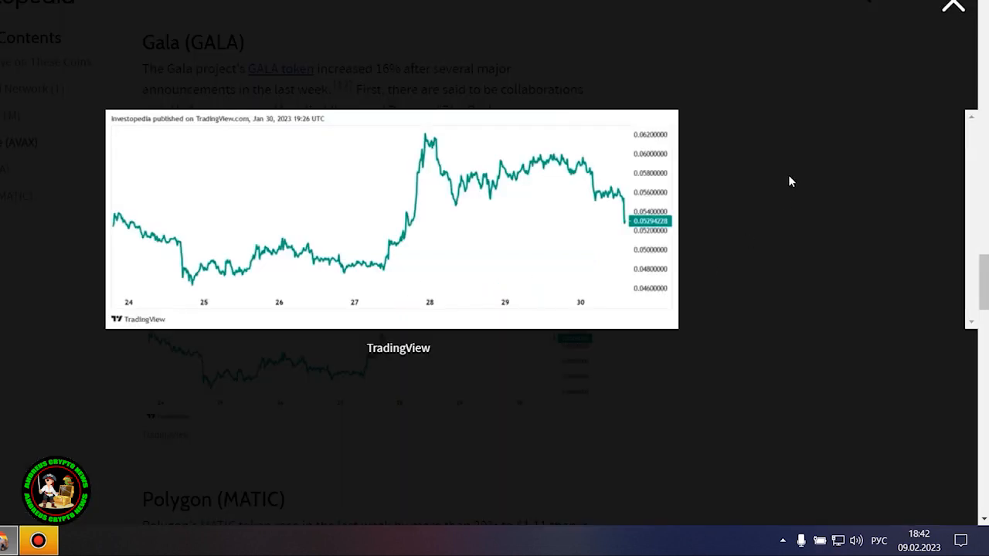
mouse_move(630, 230)
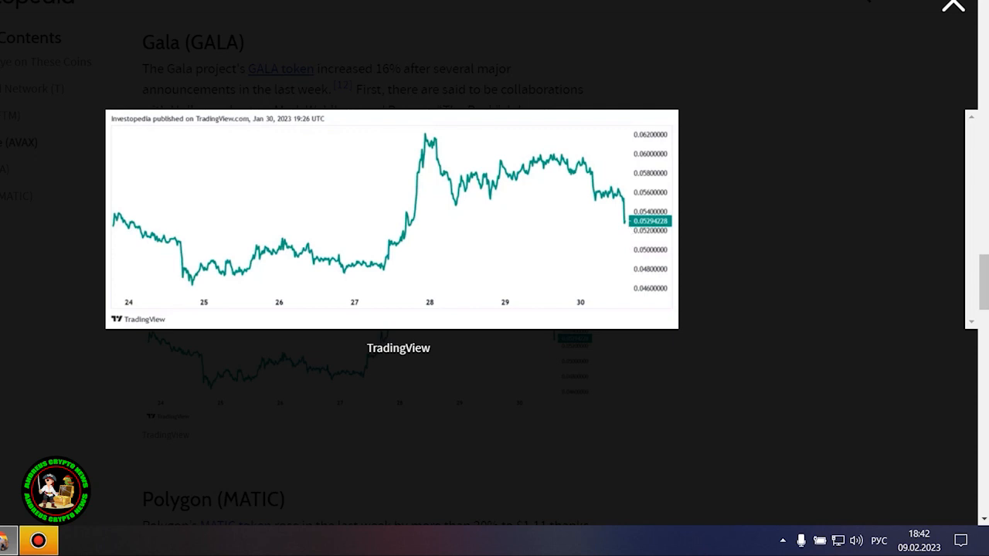
scroll(down, 3)
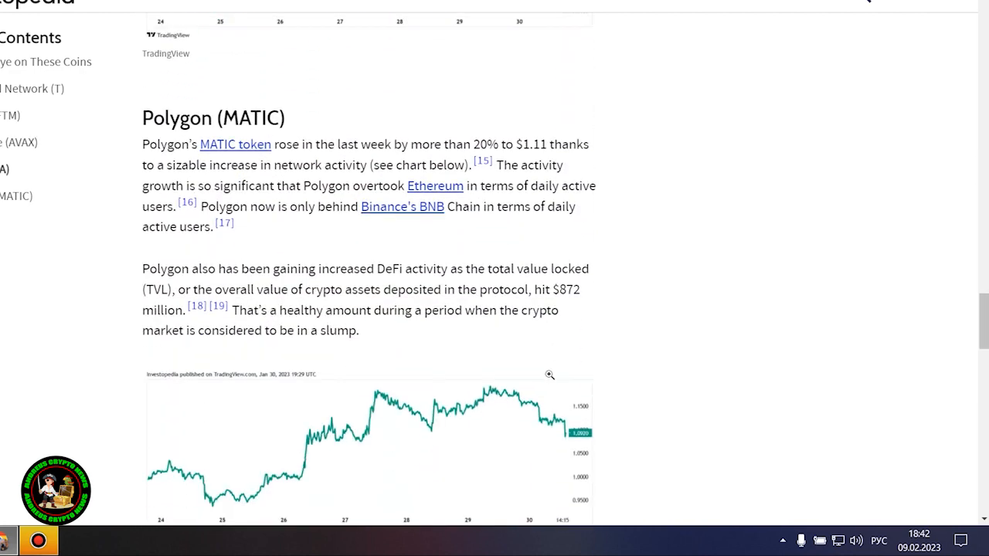
- Highlight the two Polygon (MATIC) paragraphs on network activity and DeFi growth while reading
scroll(down, 3)
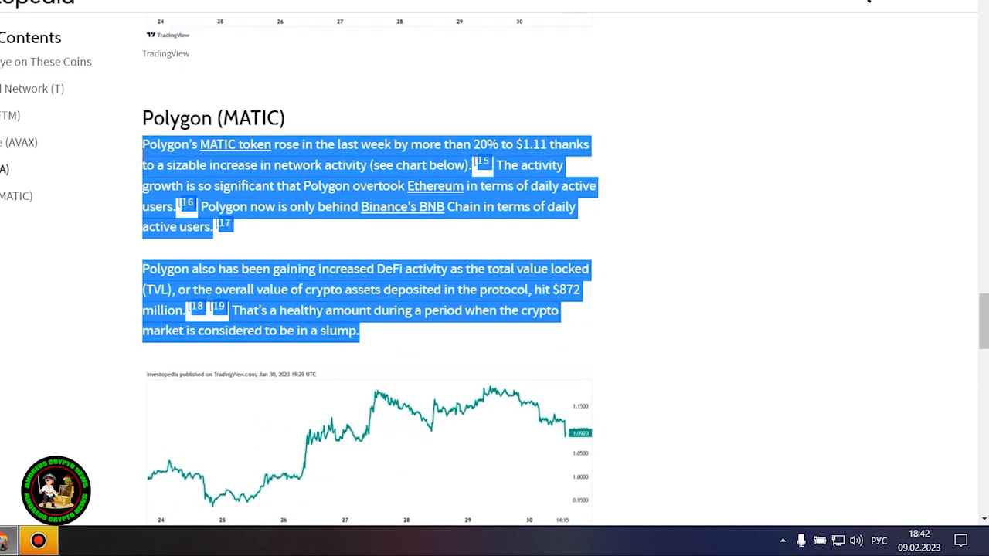
scroll(down, 3)
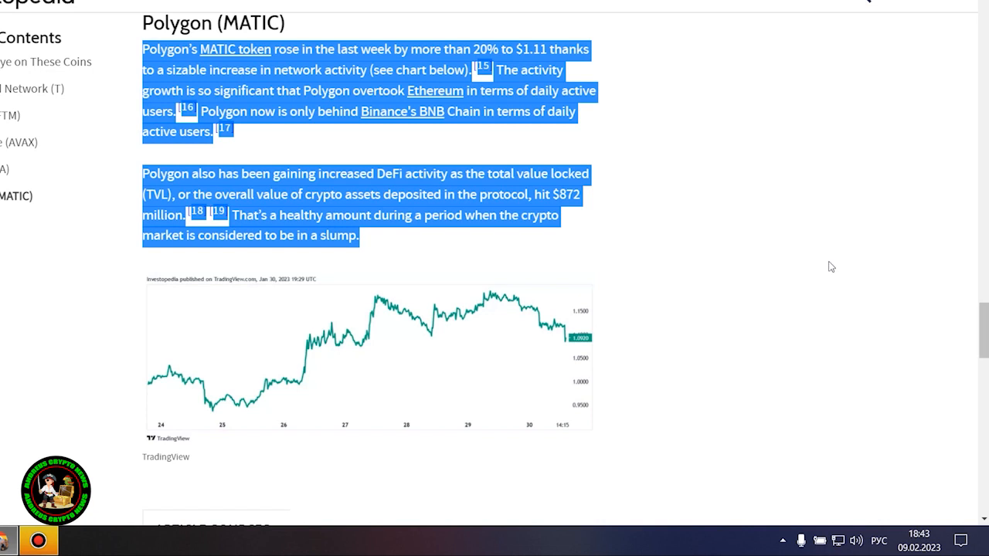
click(365, 363)
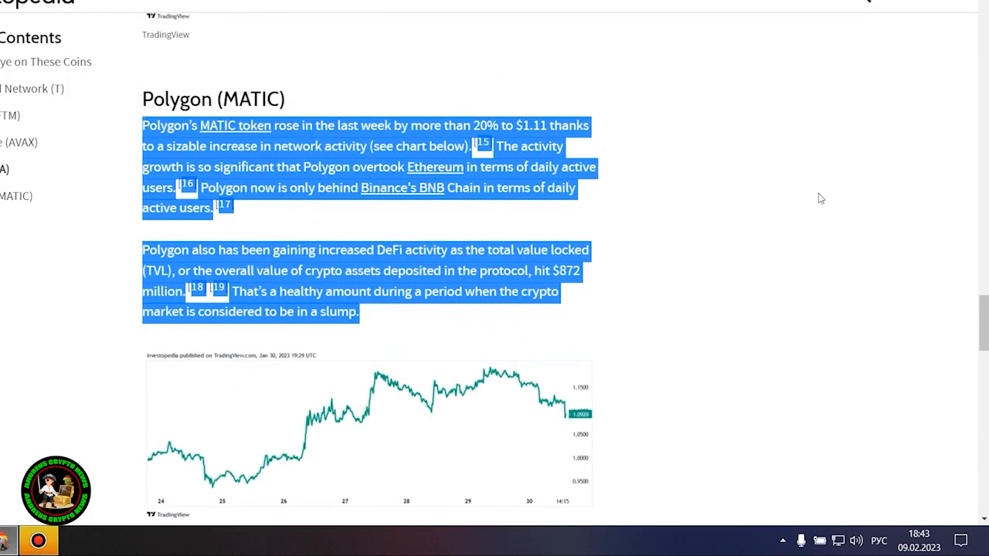
click(779, 229)
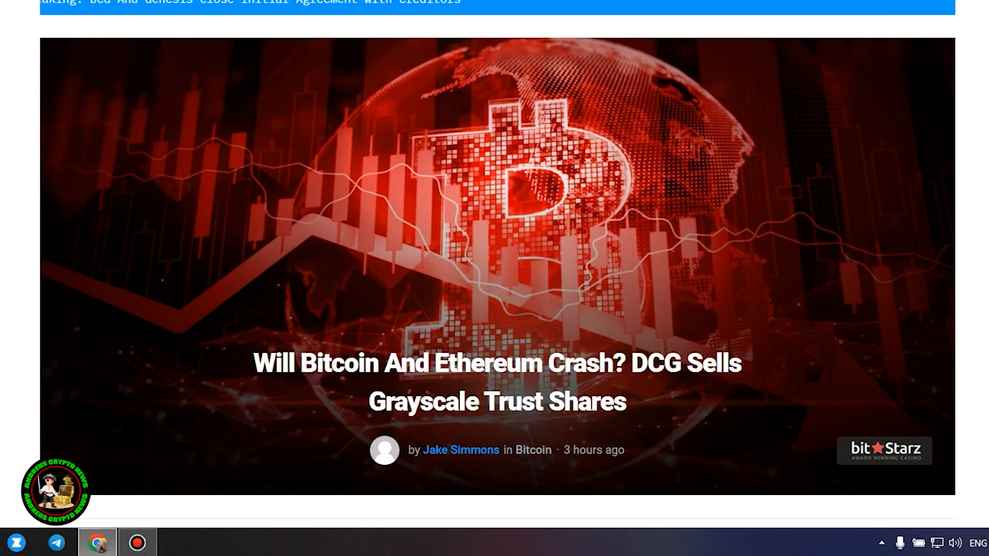
- Read the DCG/Grayscale article's intro down to the 'Bitcoin And Ethereum Crash Looming?' section
scroll(down, 3)
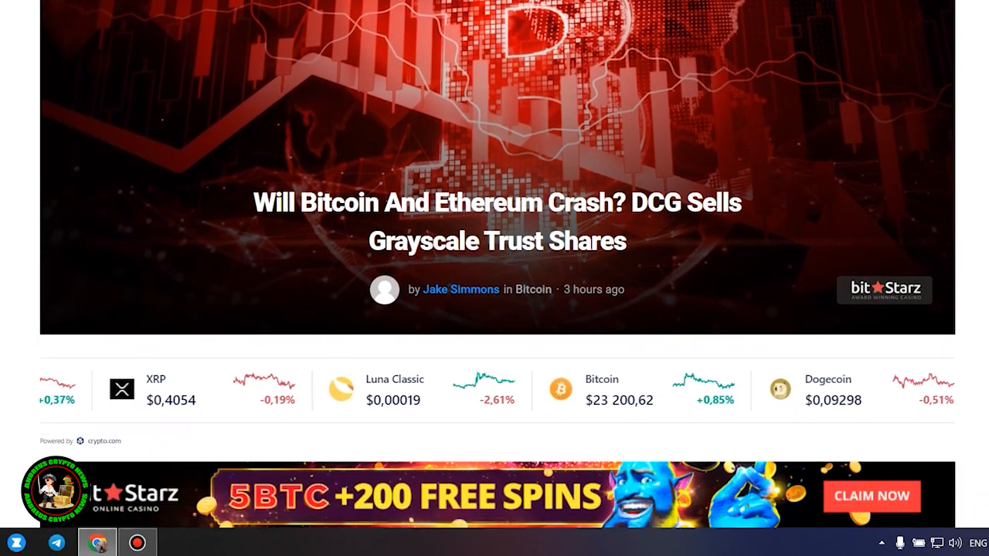
scroll(down, 3)
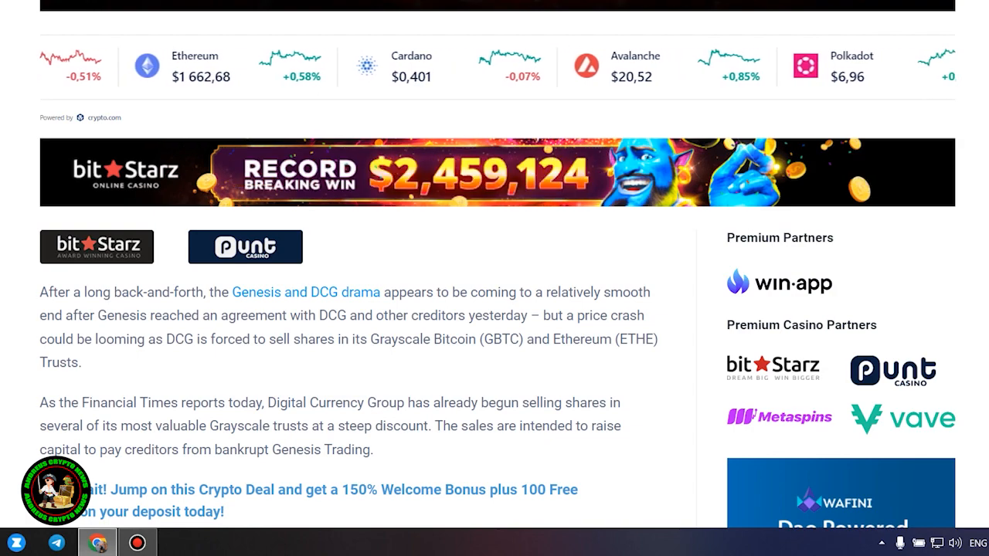
scroll(down, 3)
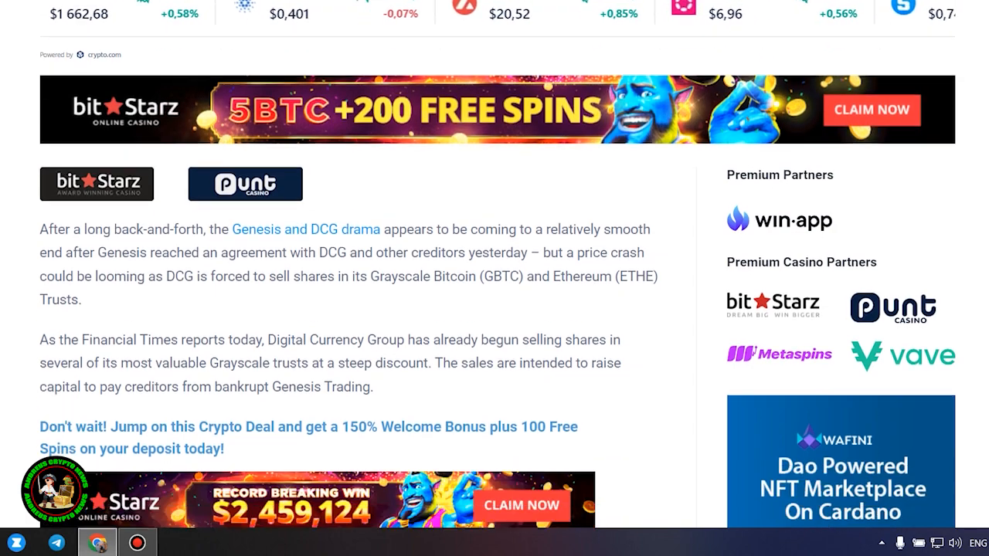
scroll(down, 3)
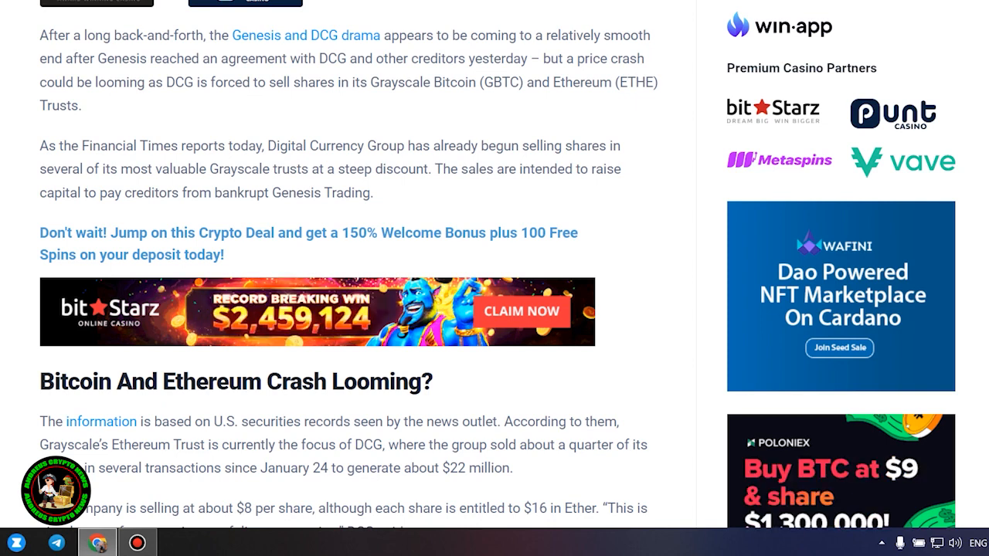
- Read past the BitStarz banner to the paragraph on DCG's 1% quarterly sale limit
scroll(down, 3)
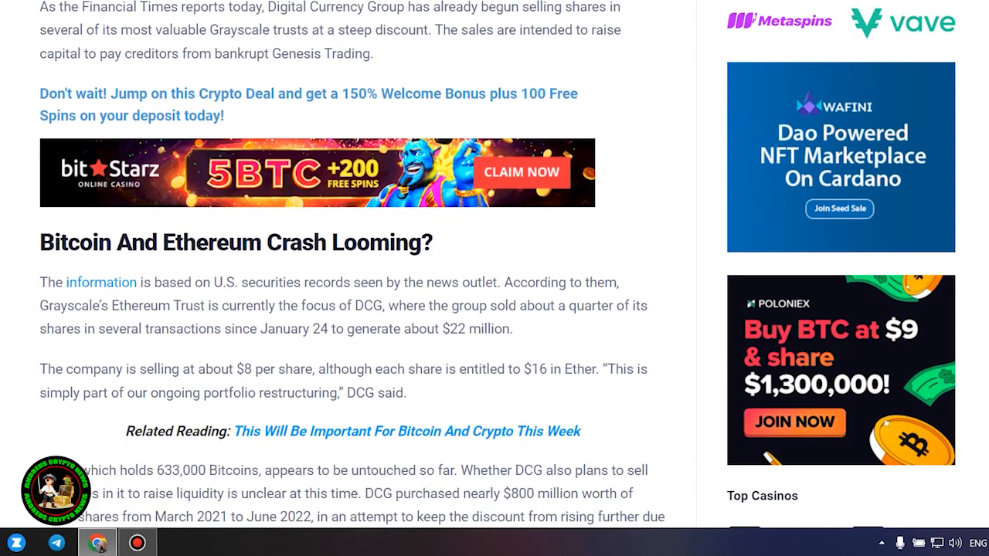
scroll(down, 3)
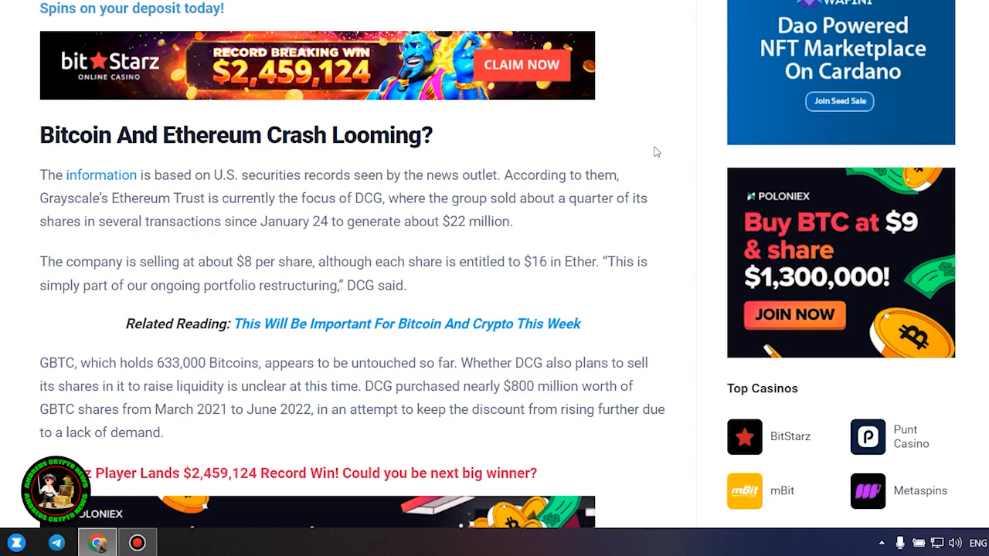
scroll(down, 3)
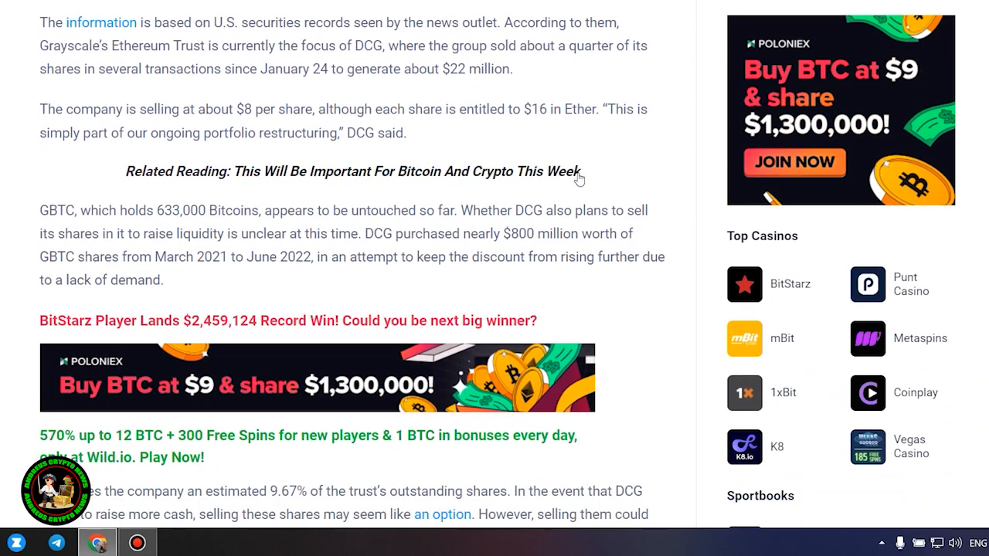
scroll(down, 3)
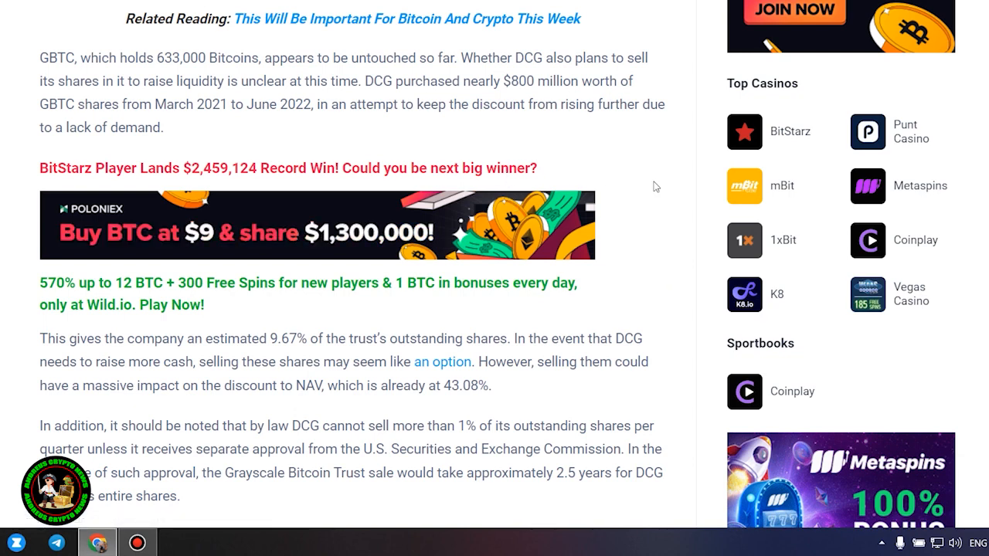
mouse_move(507, 392)
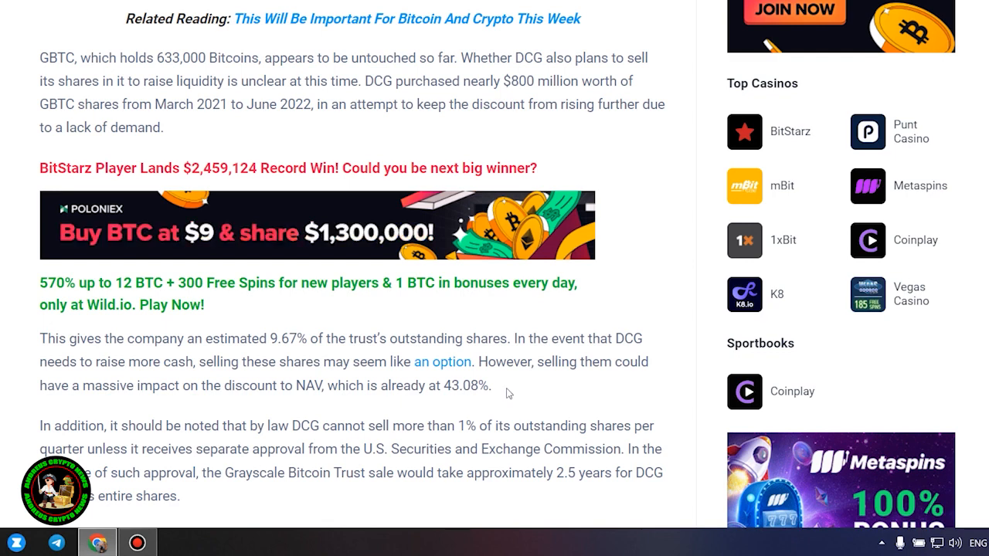
mouse_move(594, 388)
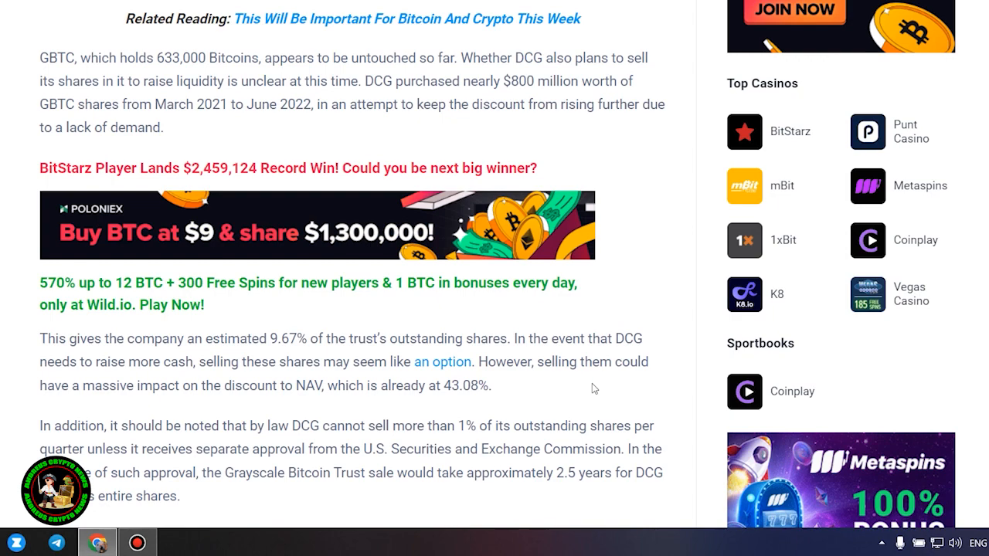
- Continue through the Related Reading link and premature crash warning to the creditor agreement heading
scroll(down, 3)
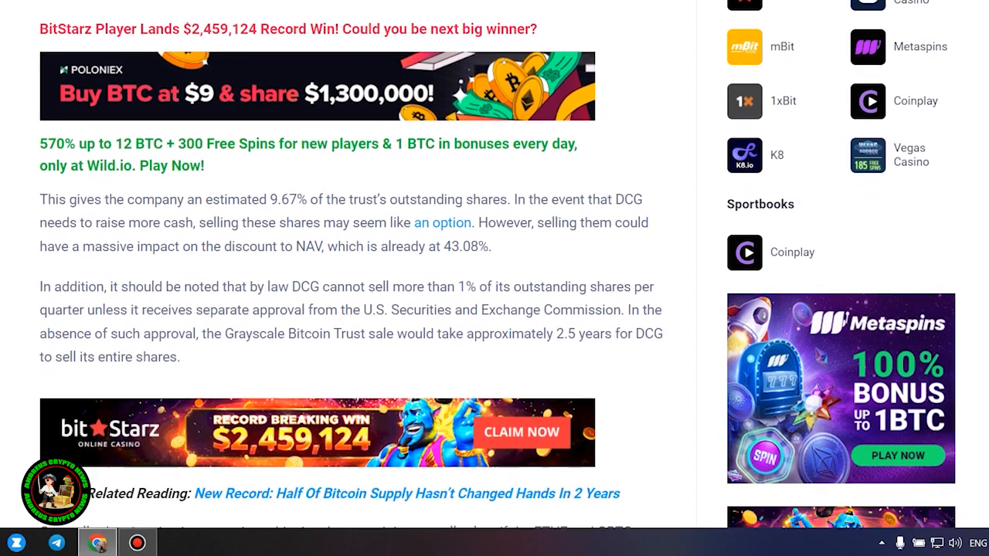
scroll(down, 3)
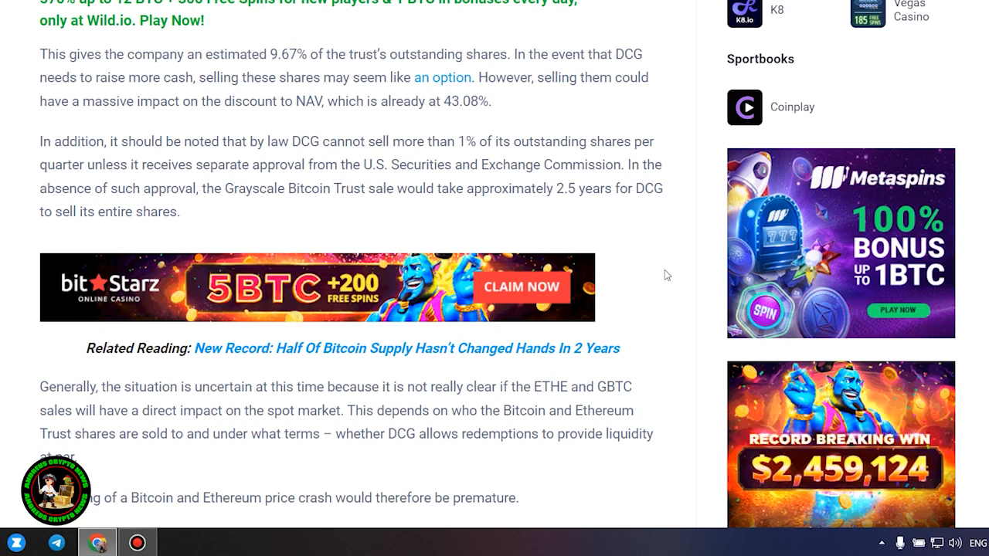
scroll(down, 3)
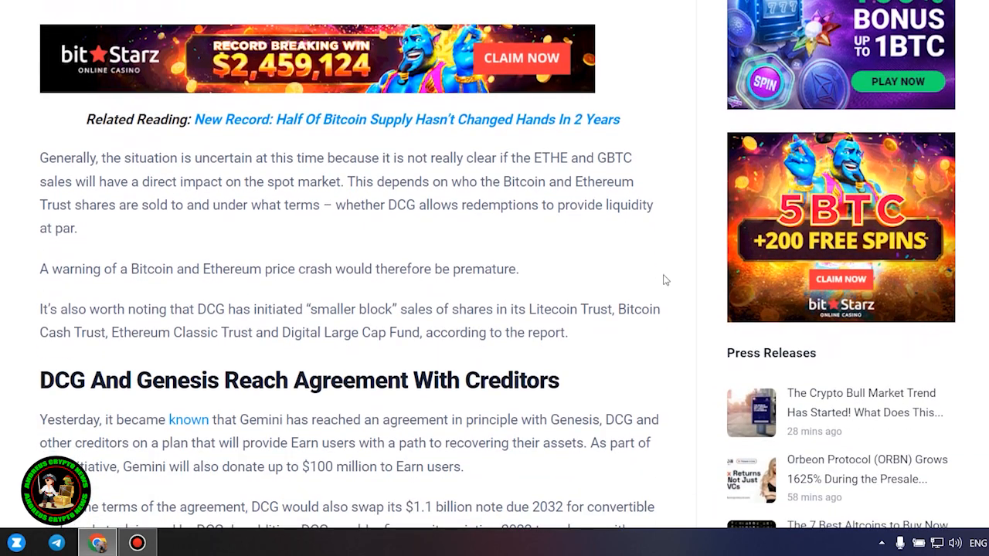
- Highlight the four paragraphs of the DCG and Genesis creditor agreement section through the Bitcoin price note
scroll(down, 3)
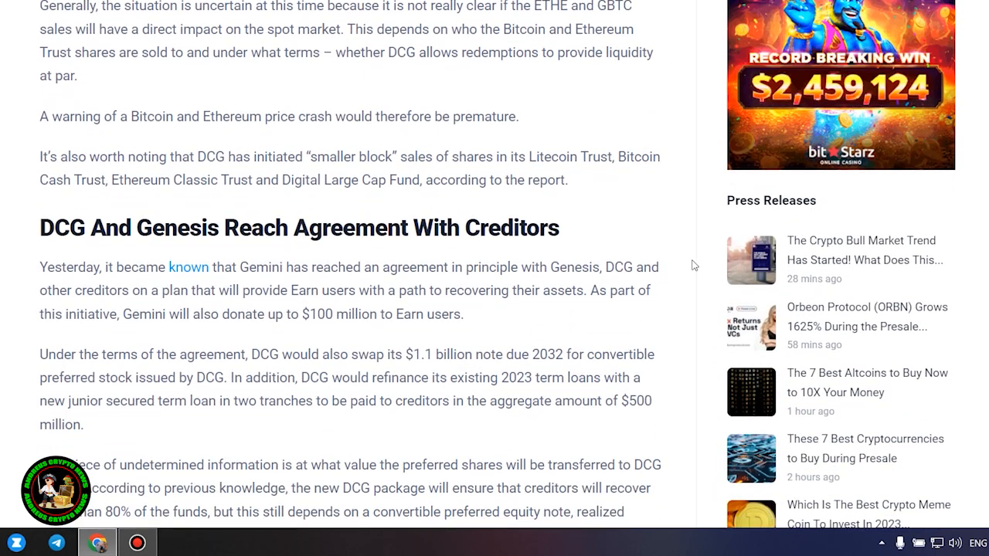
double_click(299, 229)
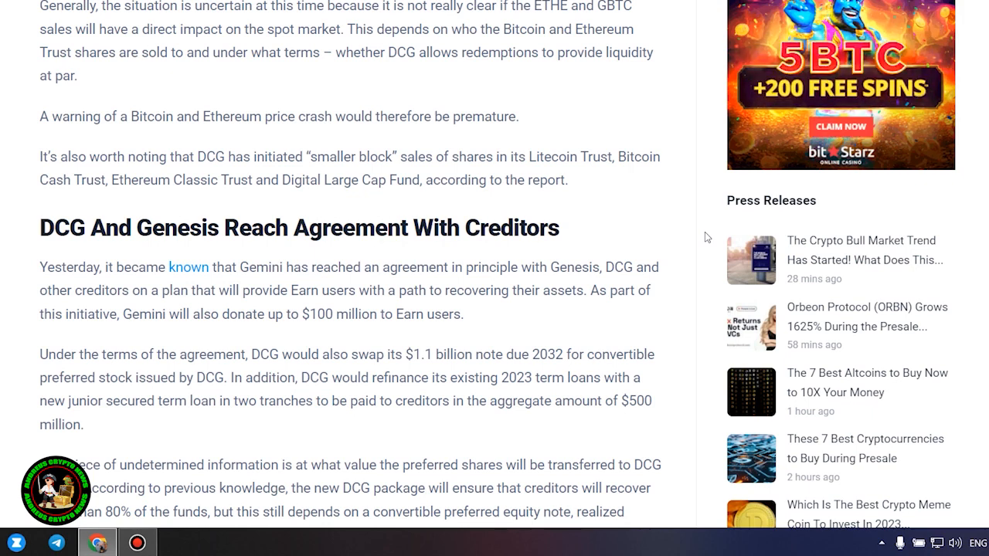
scroll(down, 3)
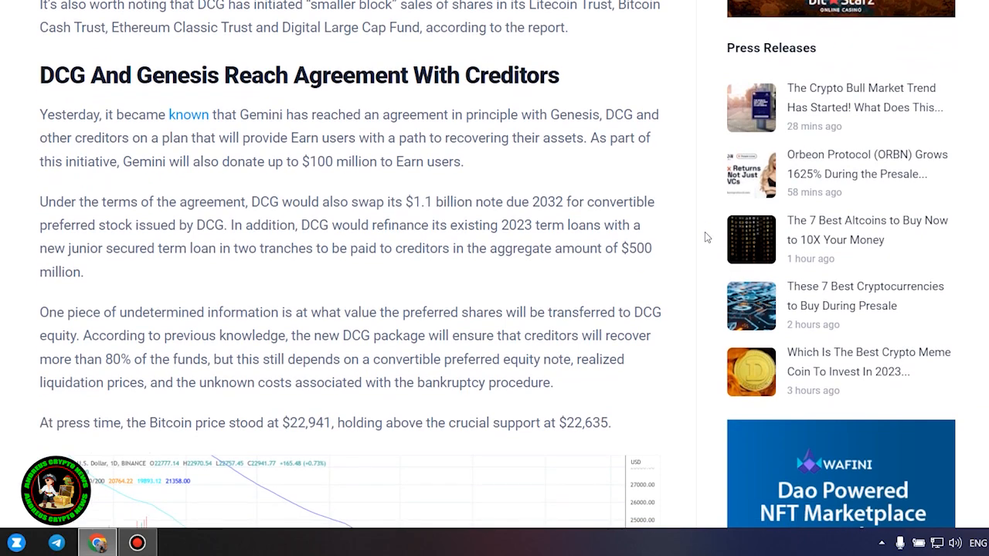
scroll(down, 3)
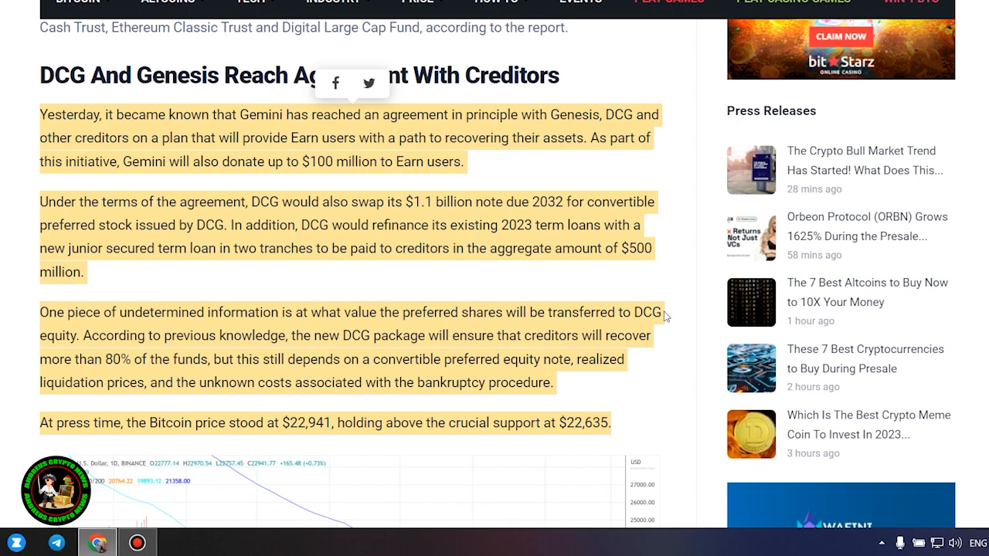
- View the Bitcoin 1-day TradingView chart, then highlight the $22,635 support figure in the price sentence
scroll(down, 3)
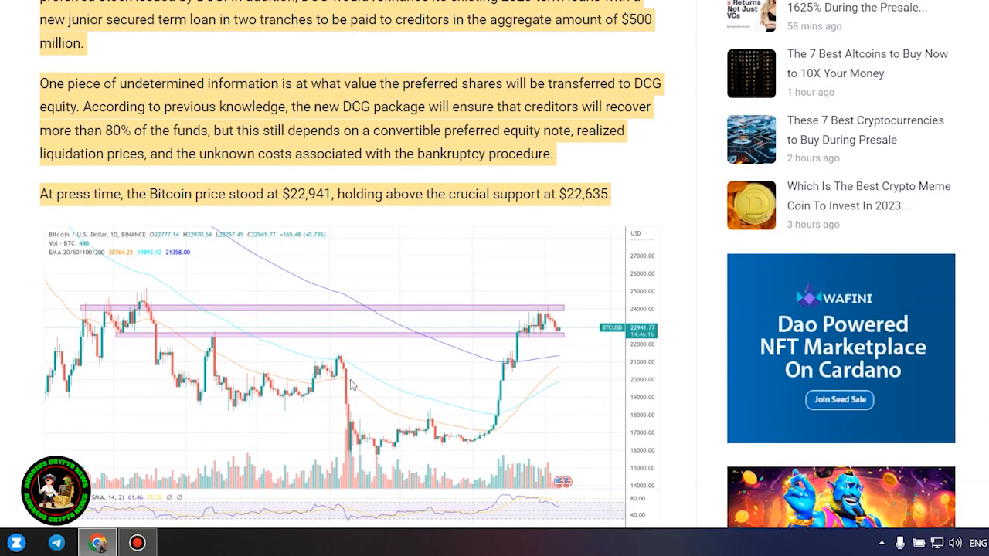
scroll(down, 3)
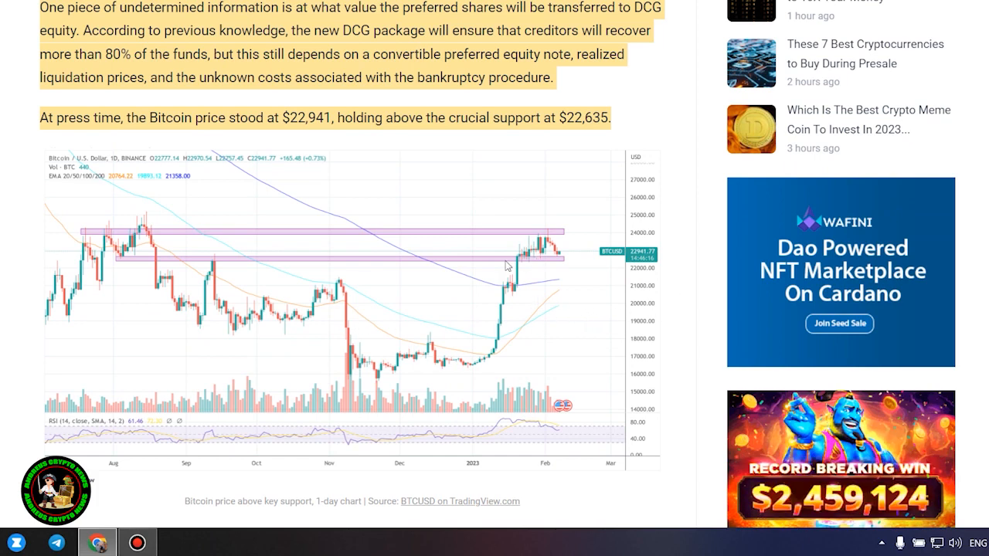
mouse_move(362, 238)
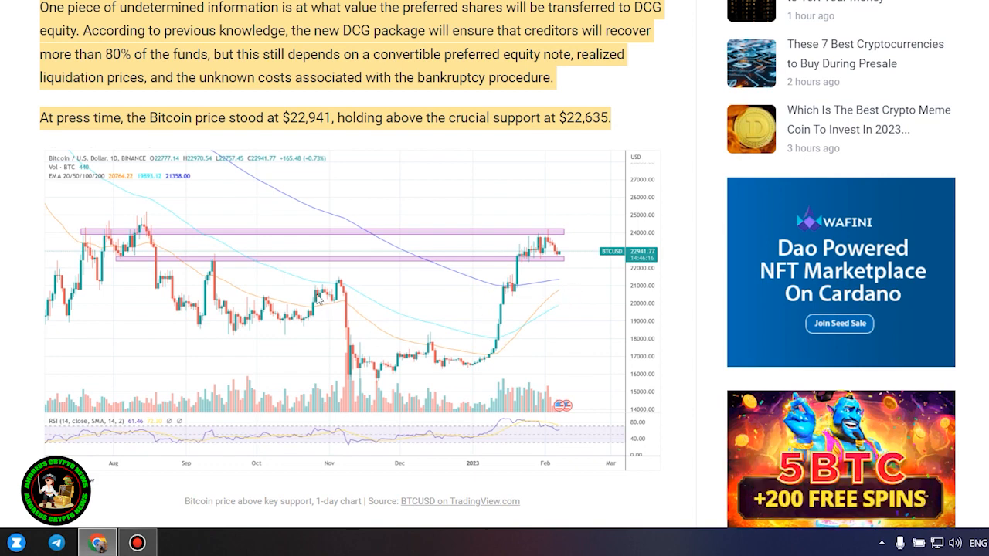
mouse_move(538, 263)
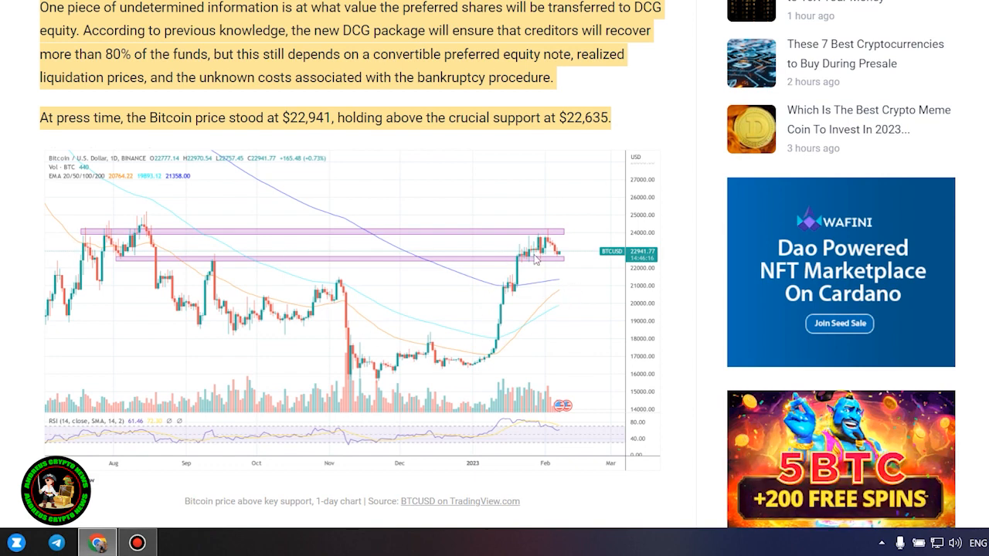
mouse_move(568, 240)
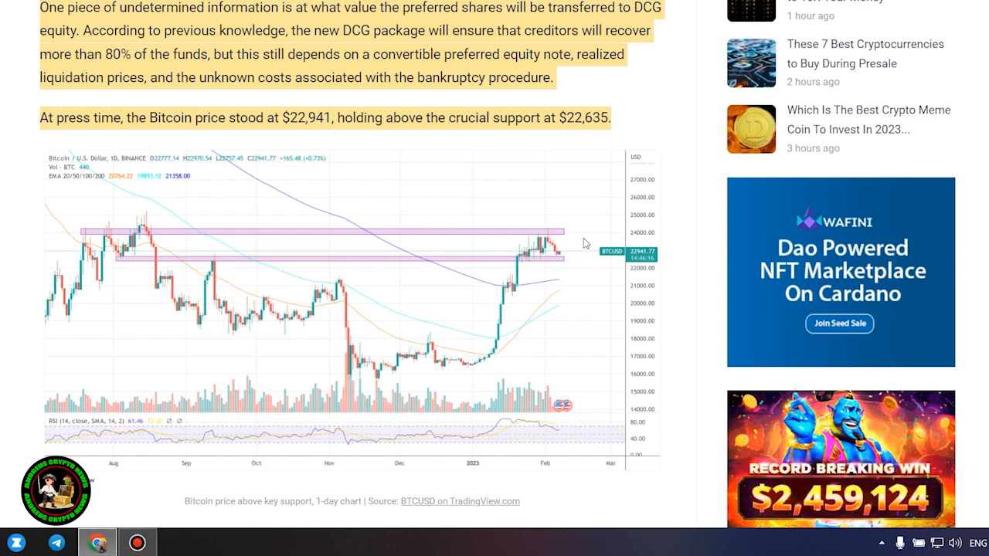
mouse_move(49, 278)
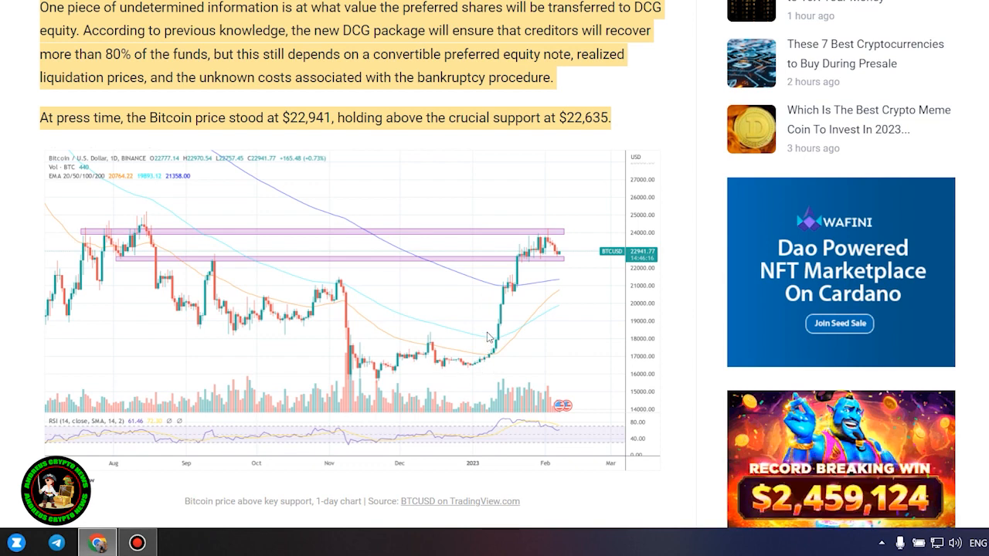
mouse_move(587, 230)
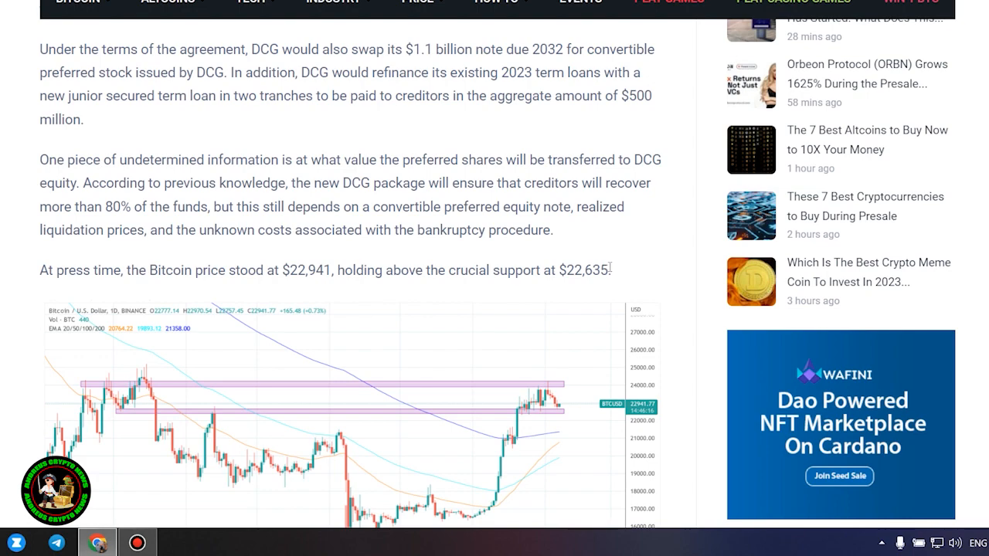
double_click(587, 269)
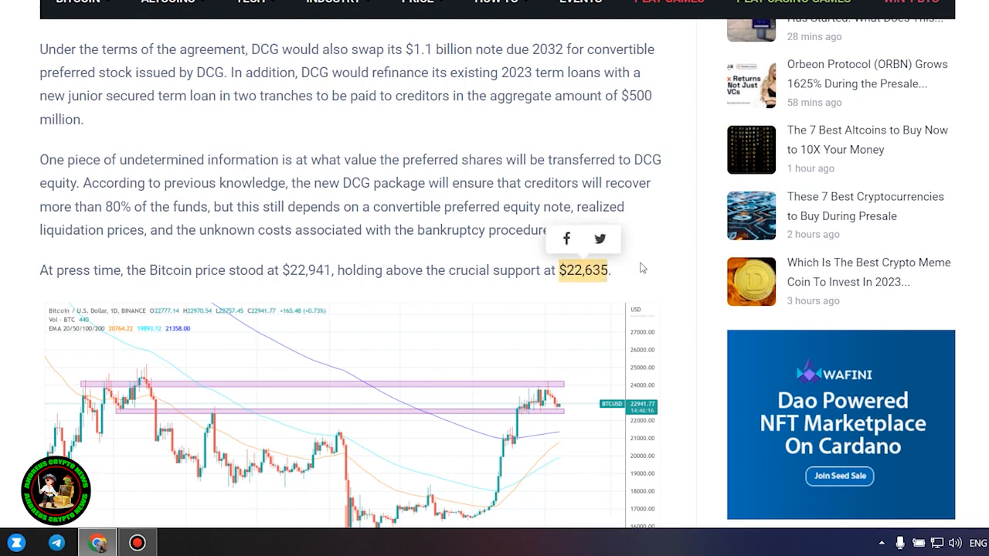
- Revisit the article title and hero image, then return to the Bitcoin chart and its TradingView caption
scroll(up, 3)
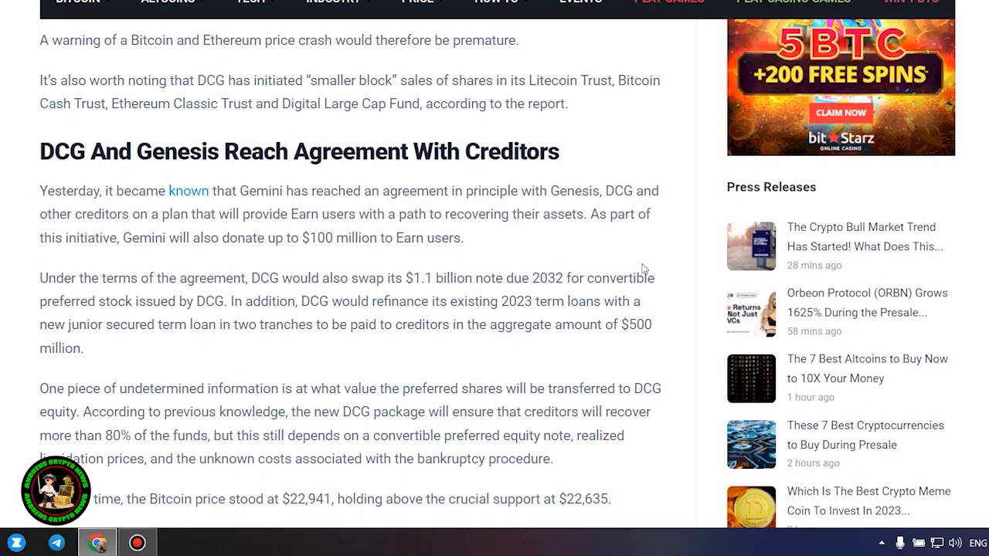
mouse_move(468, 248)
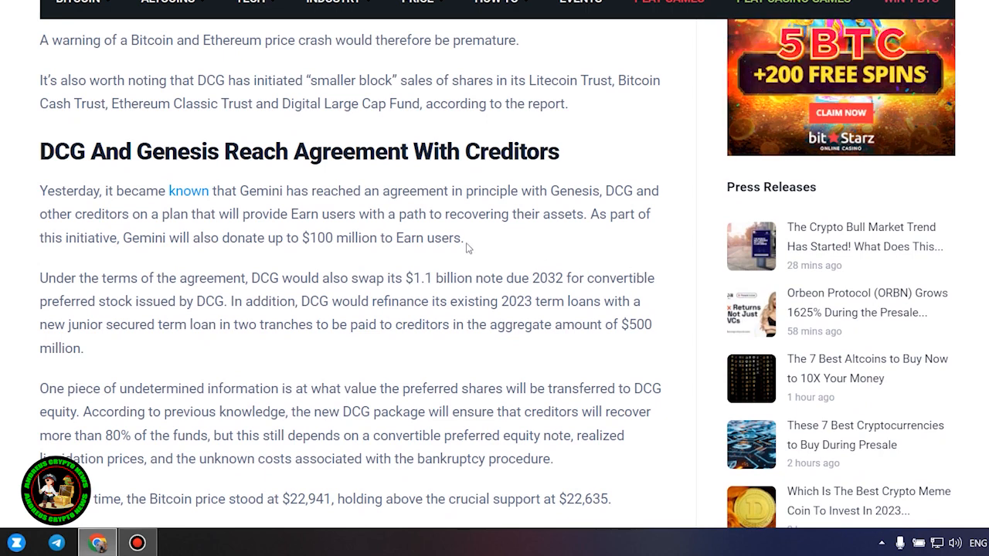
drag(303, 238, 463, 238)
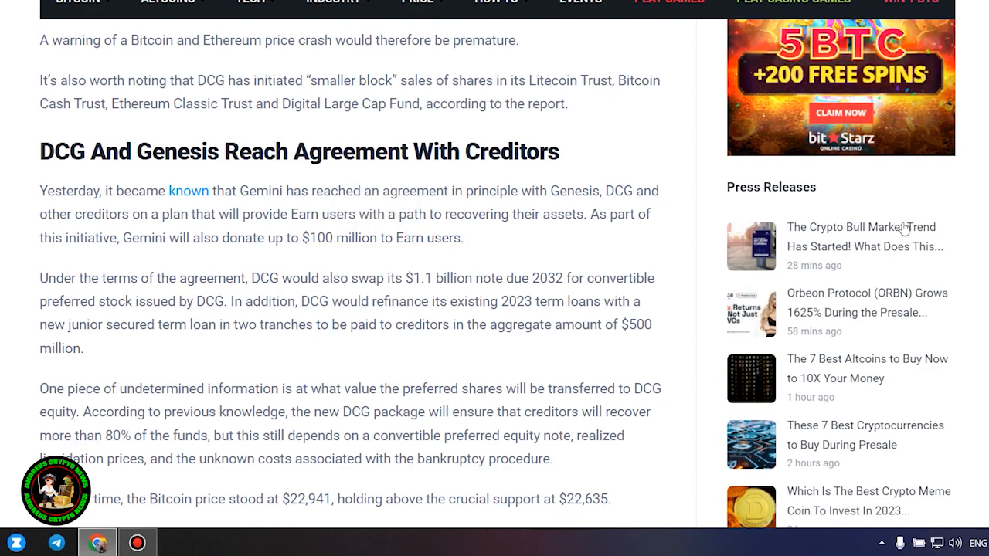
scroll(up, 3)
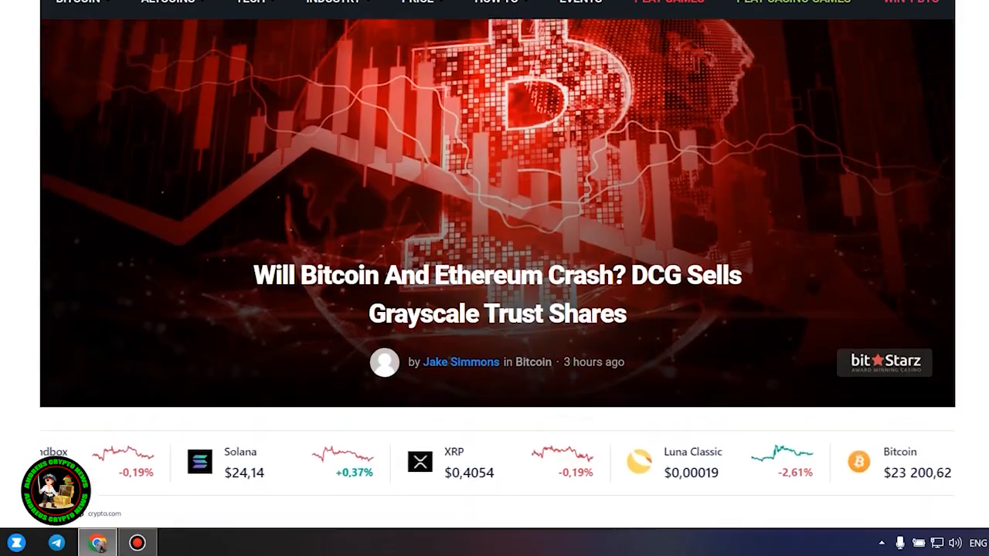
scroll(down, 3)
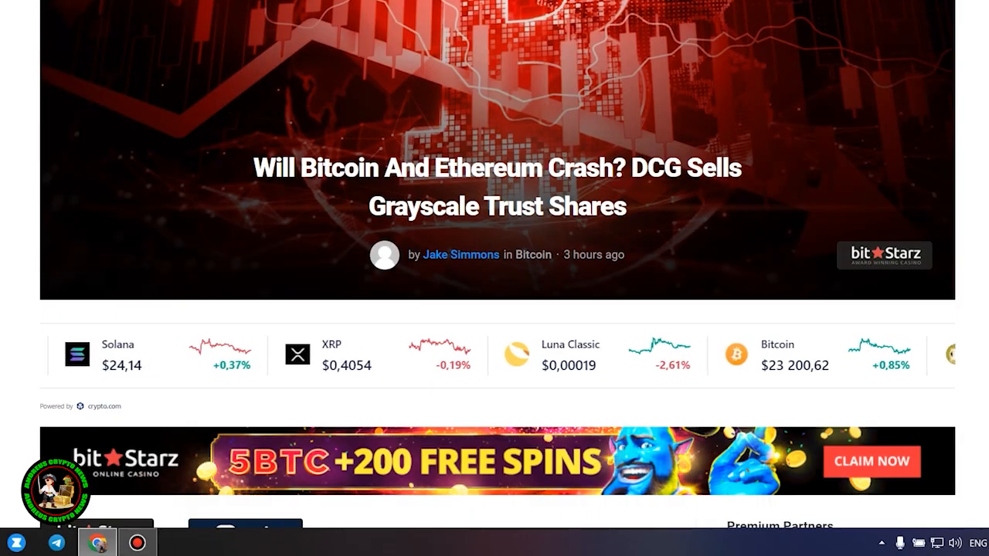
scroll(down, 3)
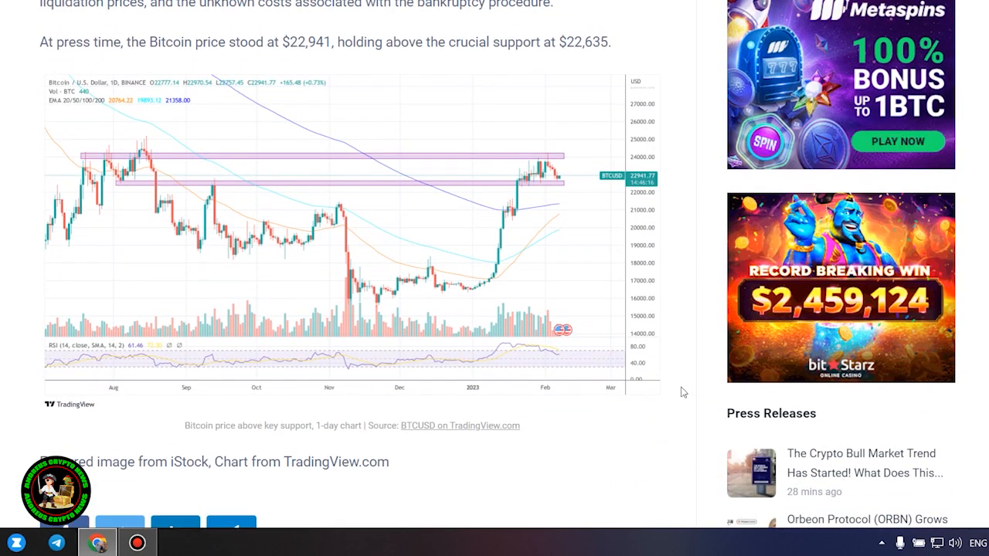
mouse_move(384, 418)
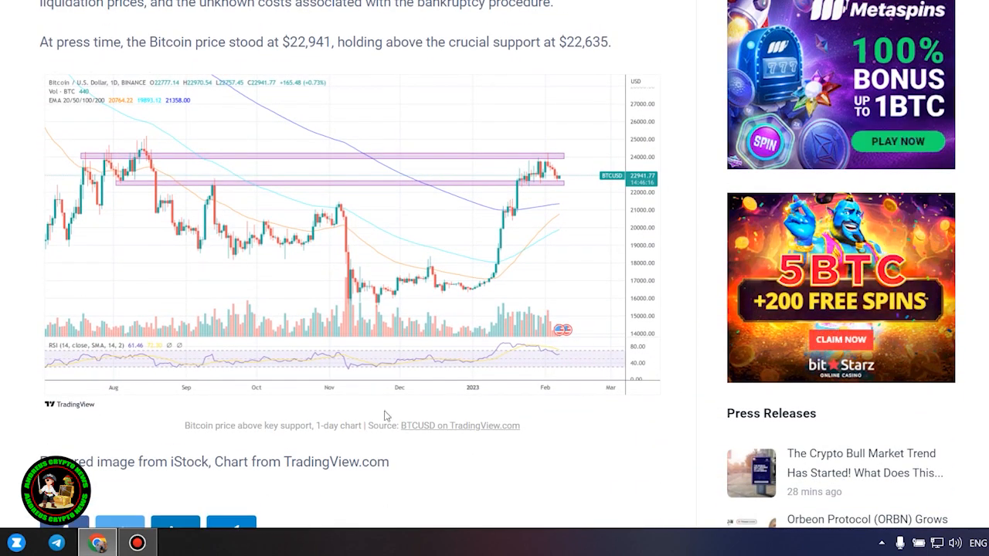